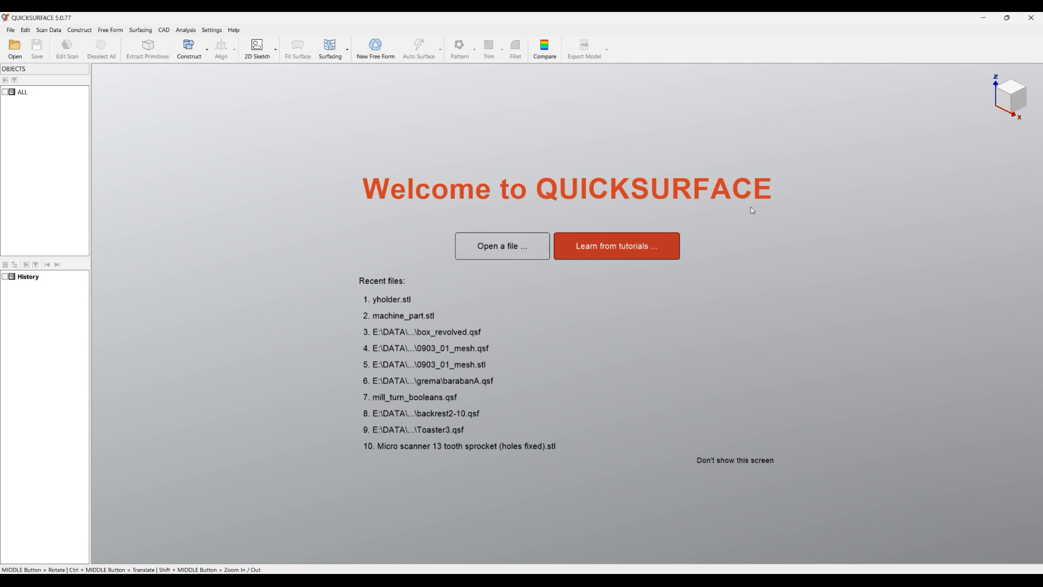
mouse_move(317, 121)
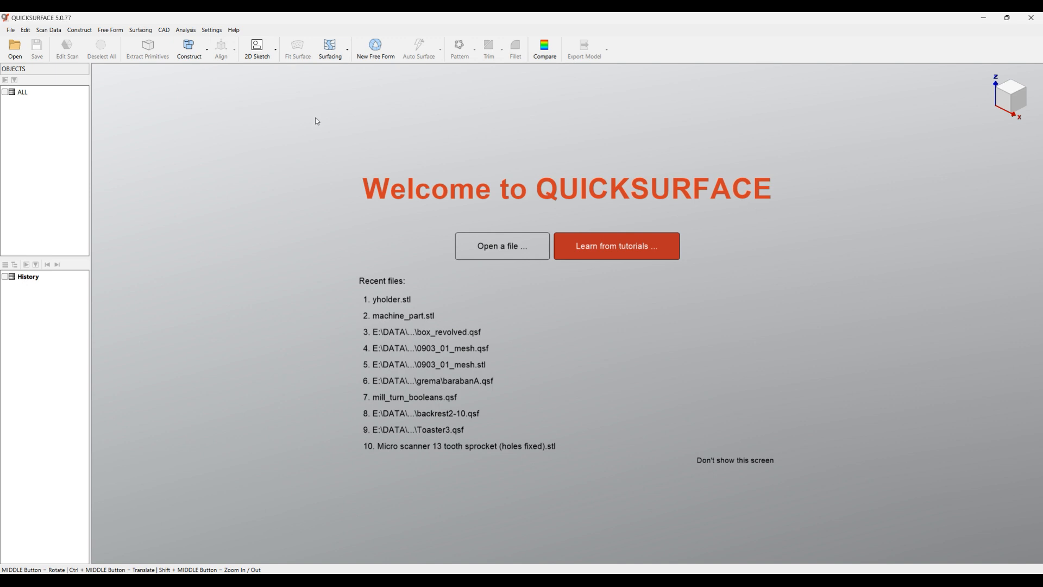
mouse_move(248, 75)
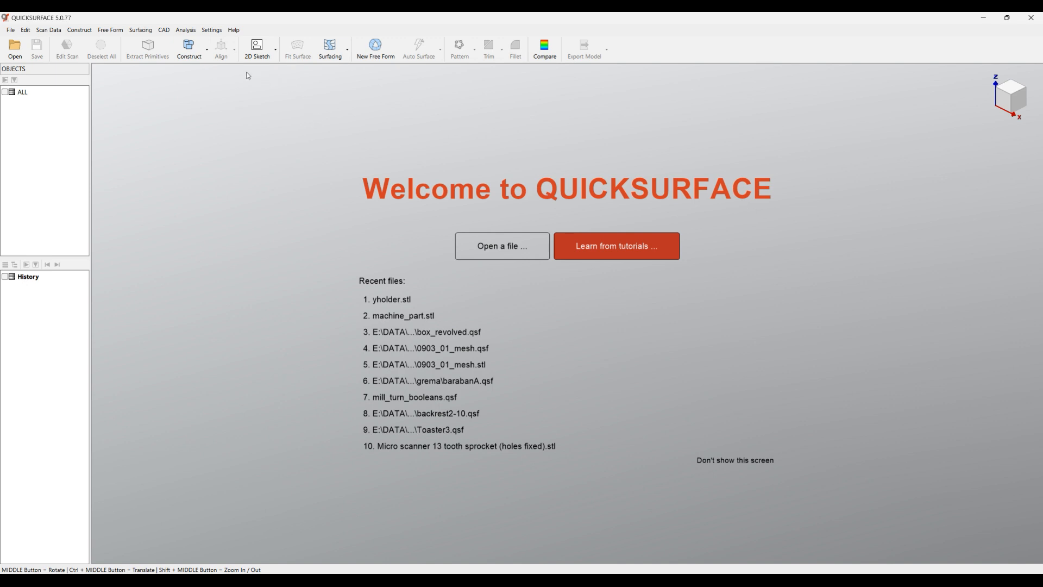
Step: Reach the bundled example files from the Help menu on the welcome screen
left_click(233, 30)
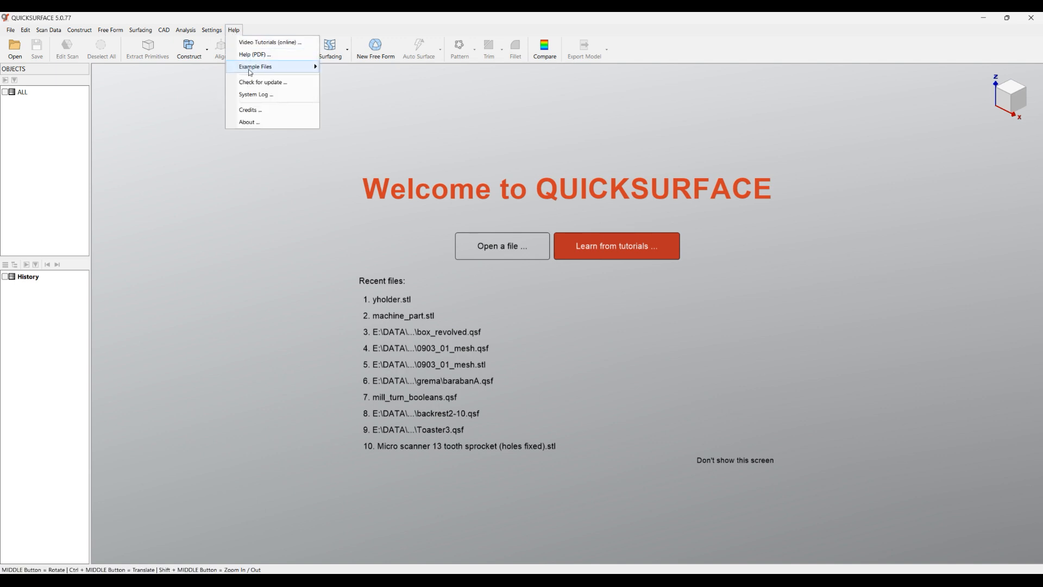
mouse_move(255, 66)
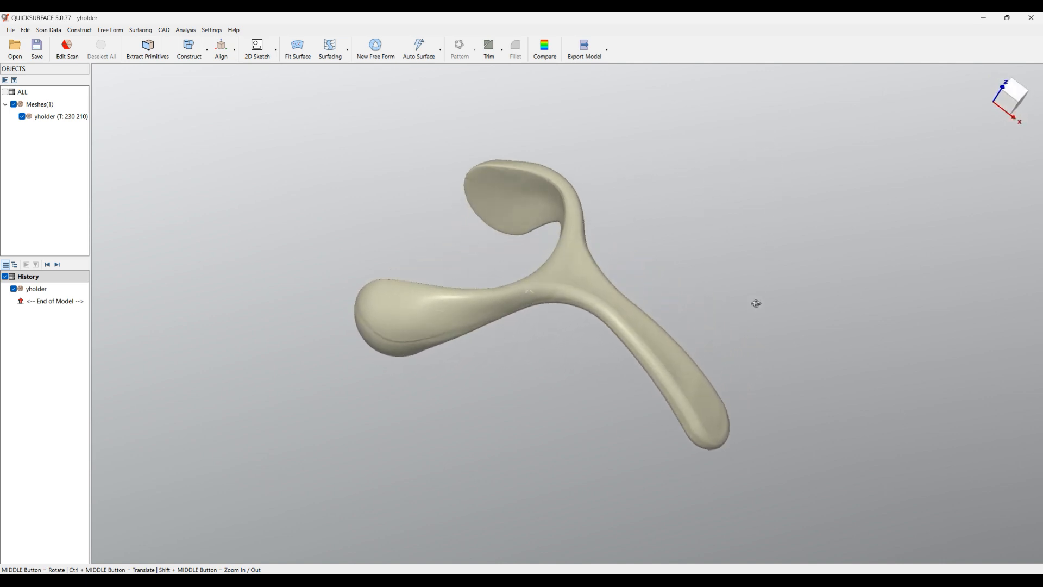
left_click_drag(755, 303, 677, 286)
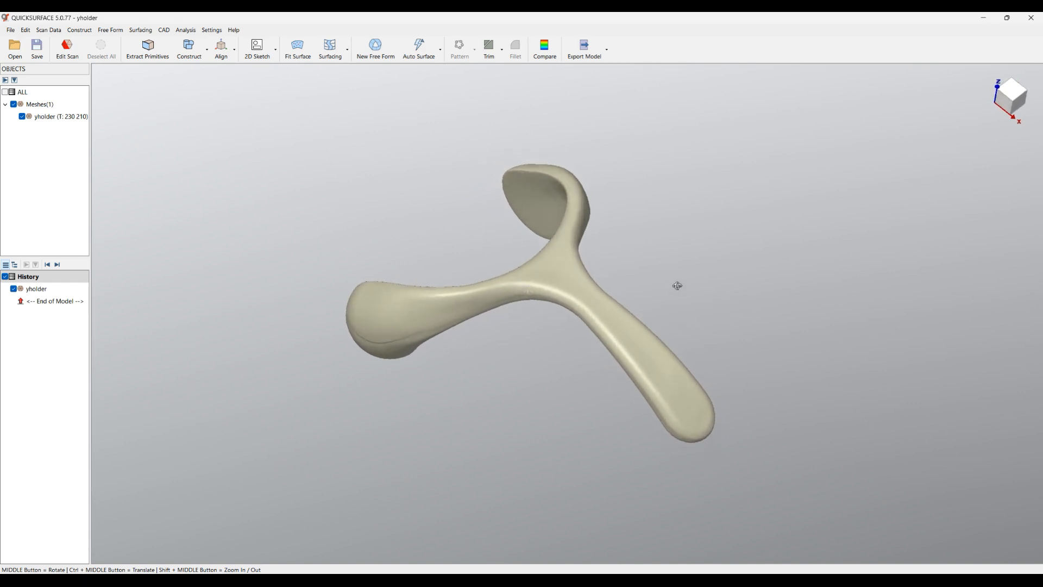
left_click_drag(677, 286, 529, 286)
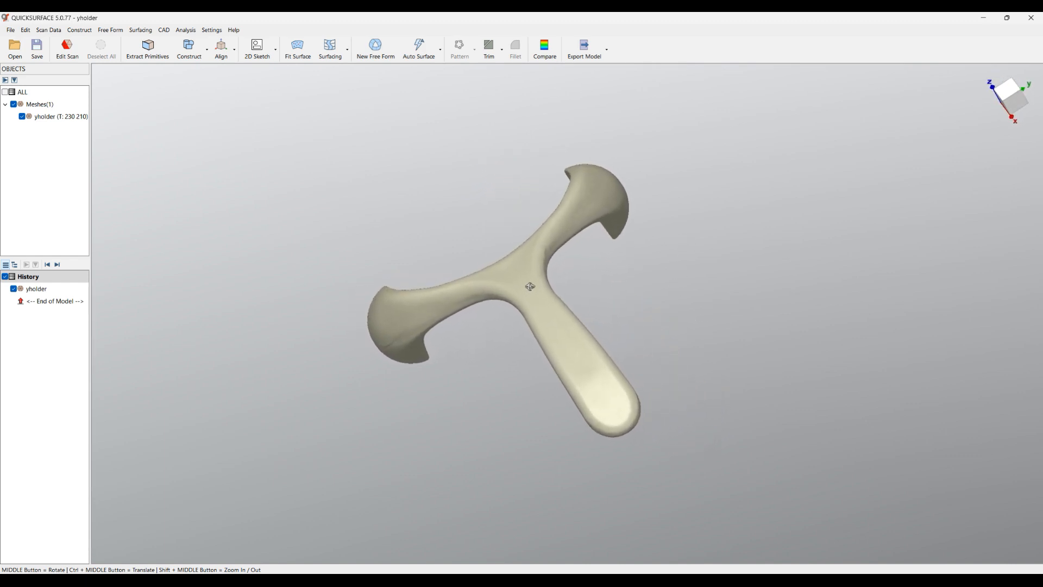
left_click_drag(530, 285, 719, 314)
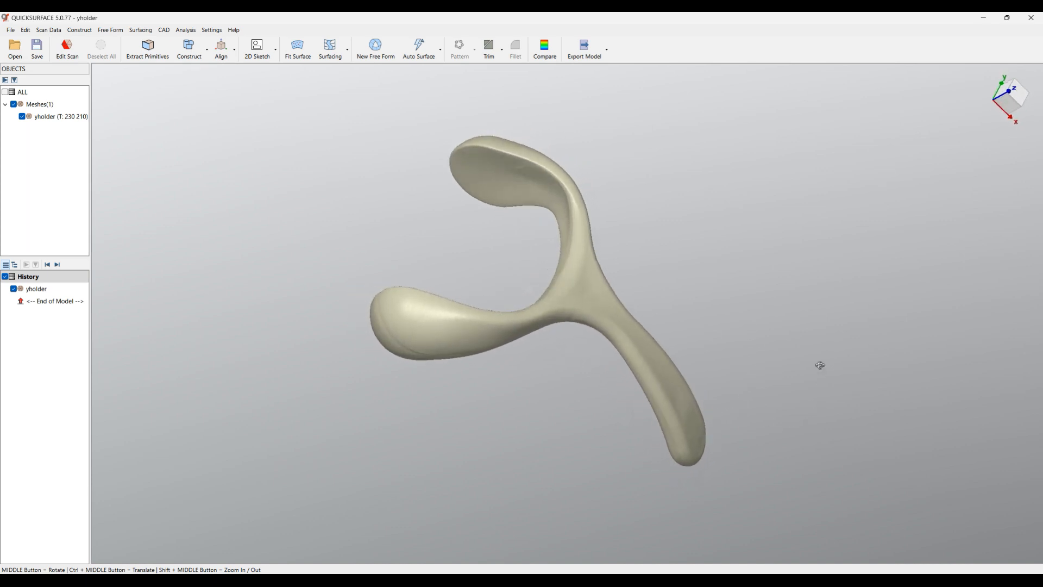
left_click_drag(820, 365, 748, 133)
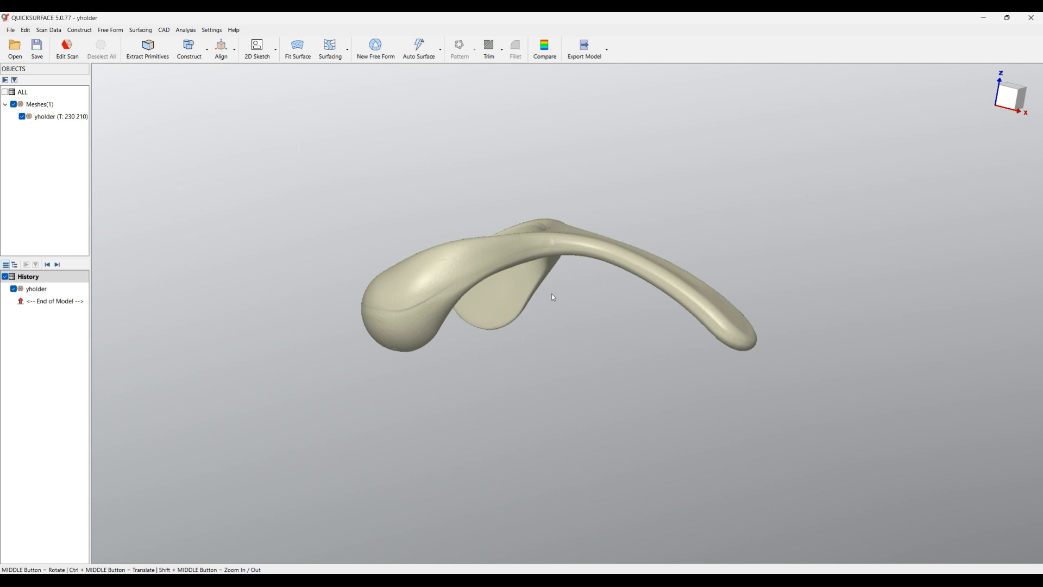
mouse_move(546, 349)
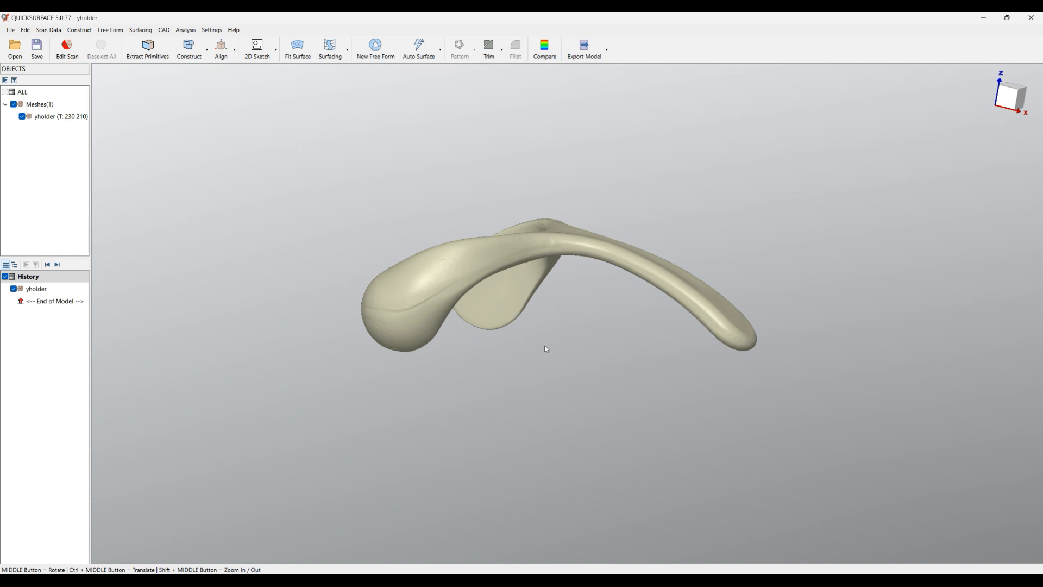
mouse_move(401, 325)
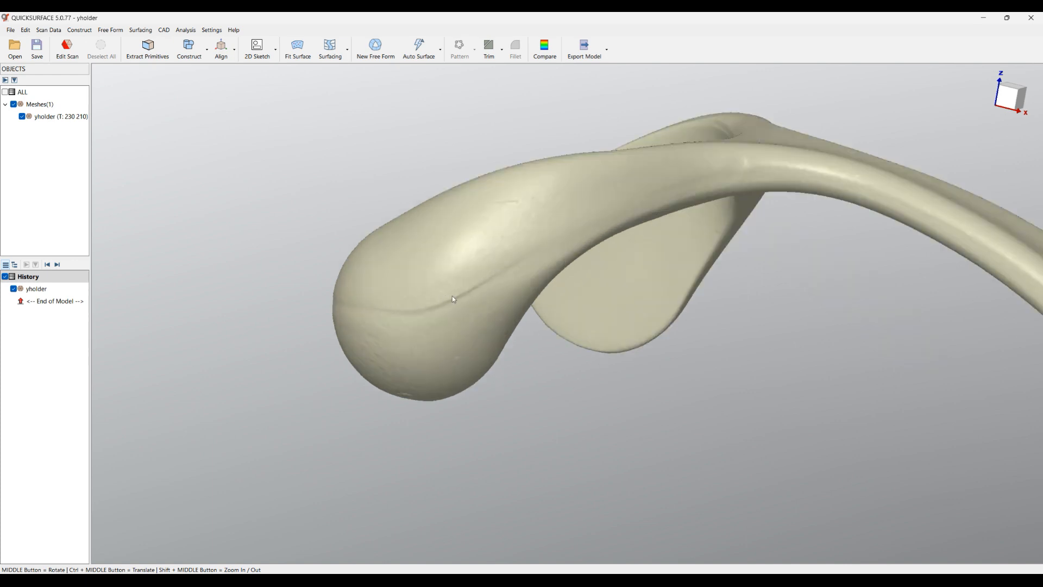
left_click_drag(452, 299, 517, 352)
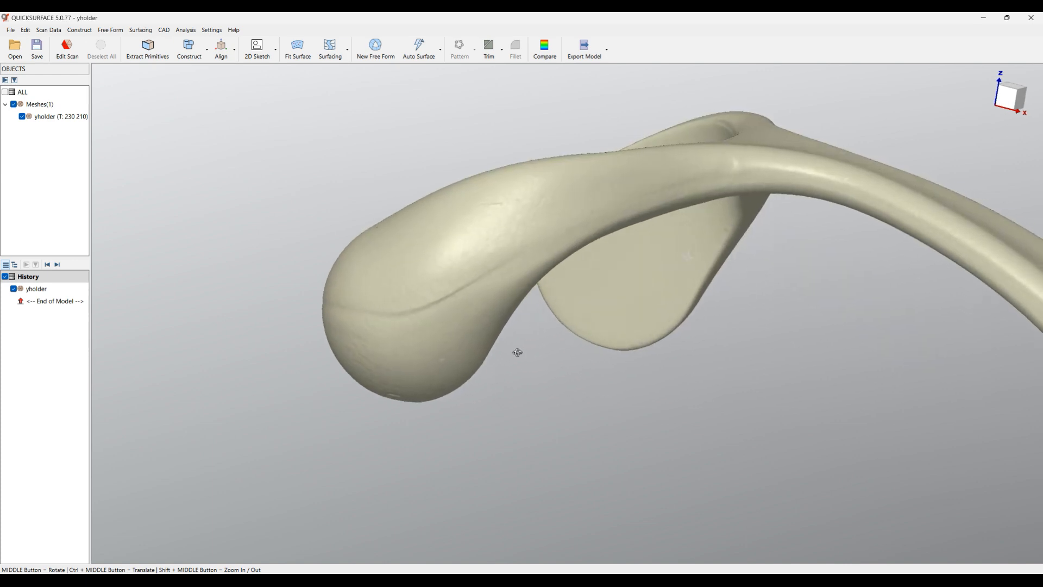
left_click_drag(517, 352, 673, 247)
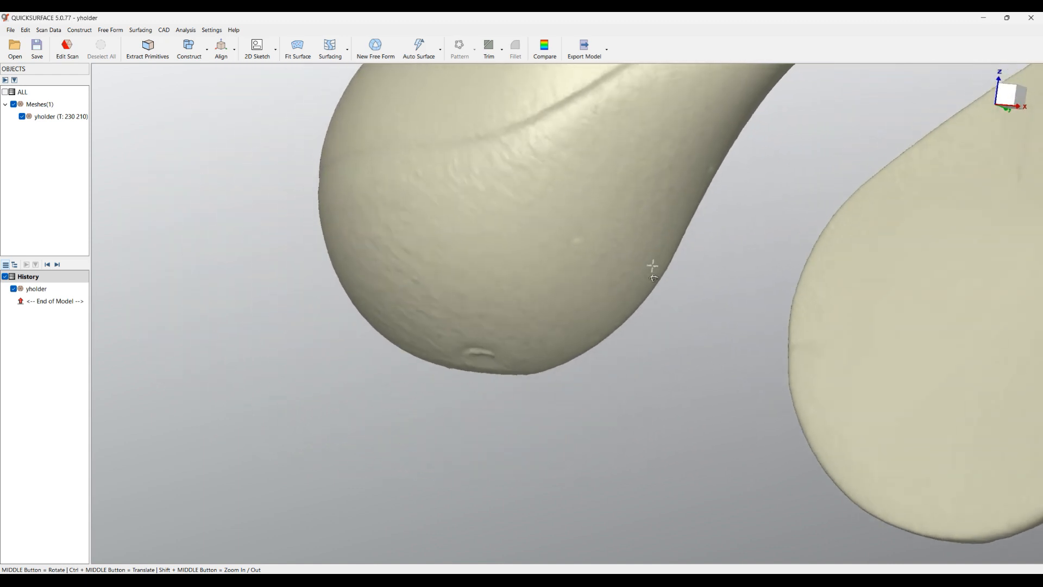
left_click_drag(652, 266, 605, 301)
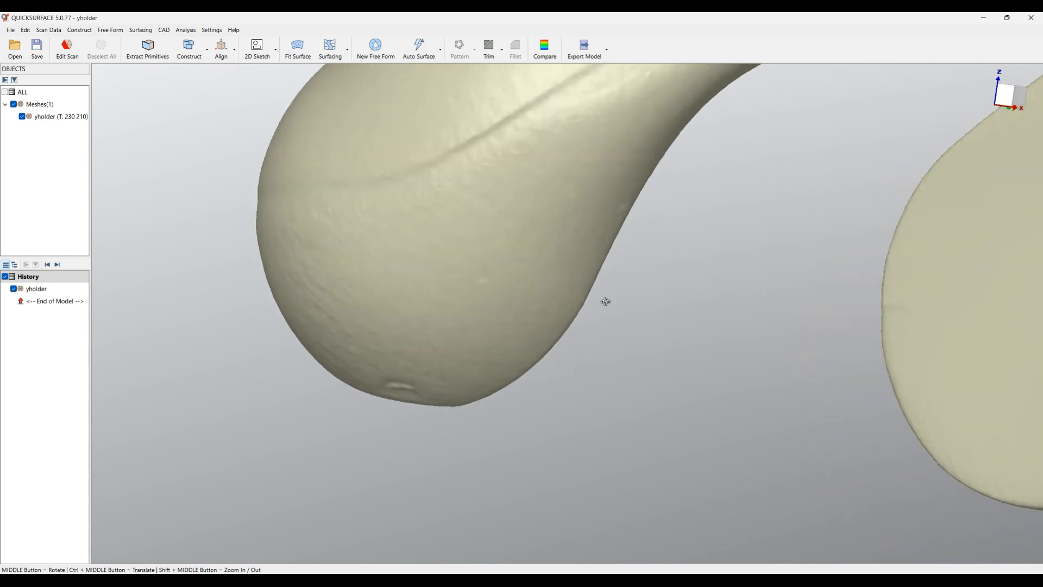
left_click_drag(605, 301, 521, 350)
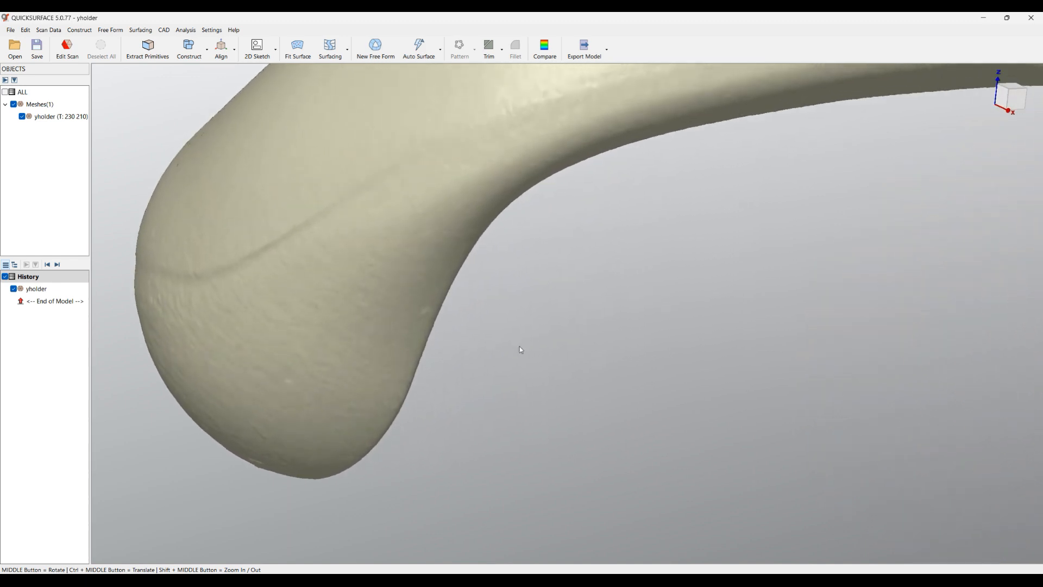
mouse_move(495, 204)
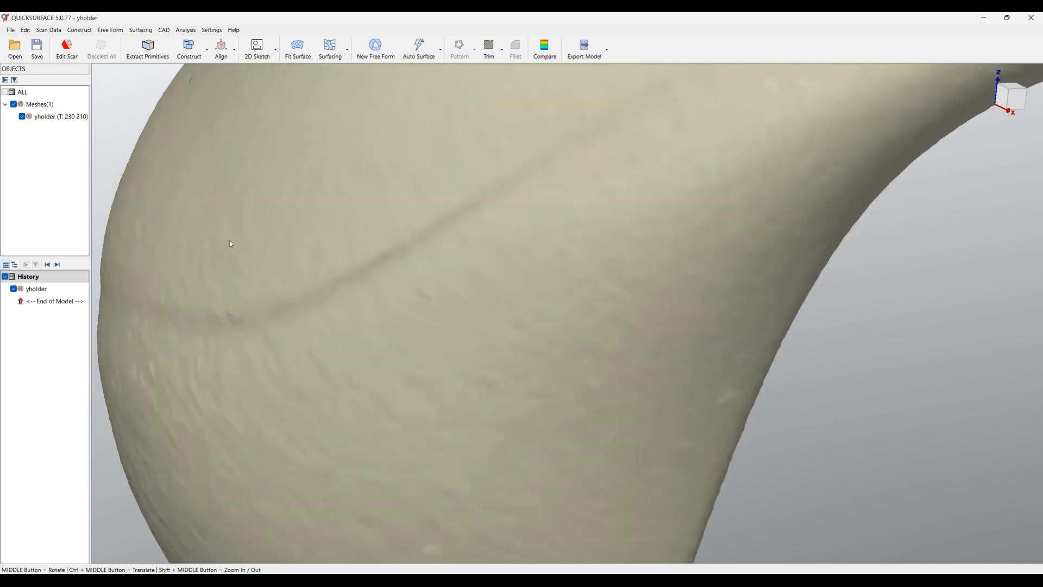
mouse_move(559, 318)
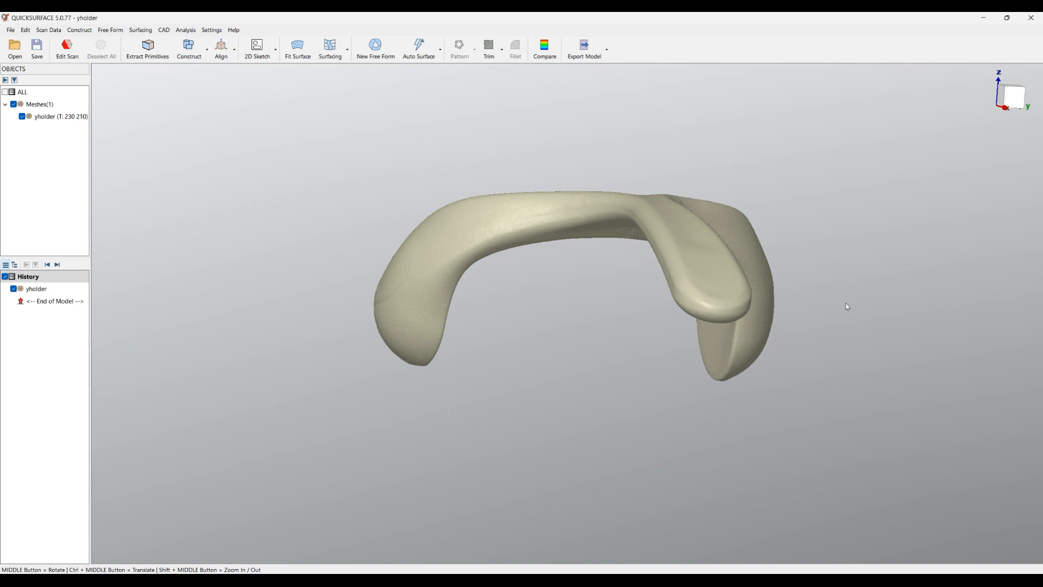
mouse_move(837, 303)
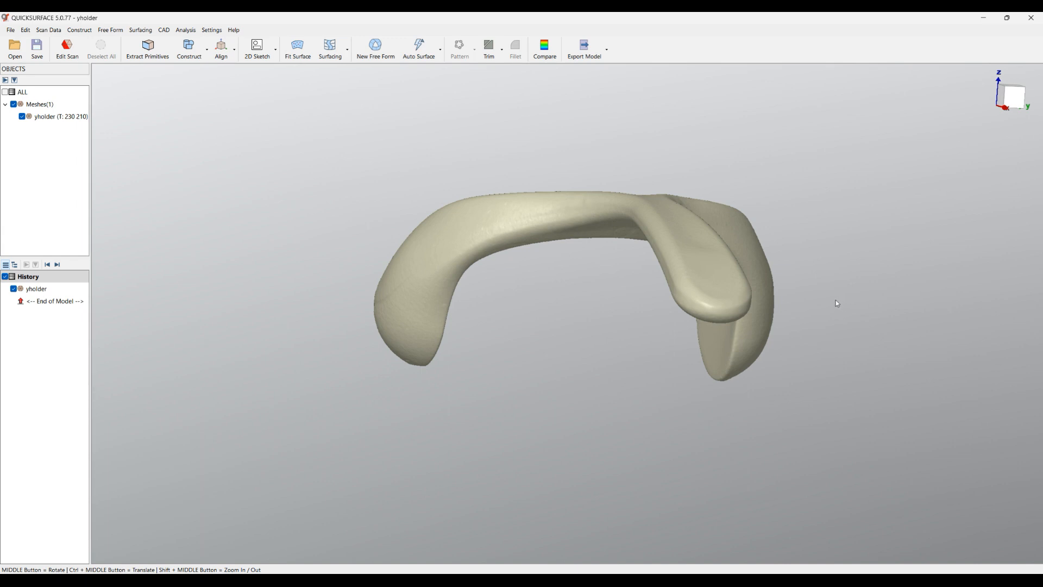
mouse_move(727, 302)
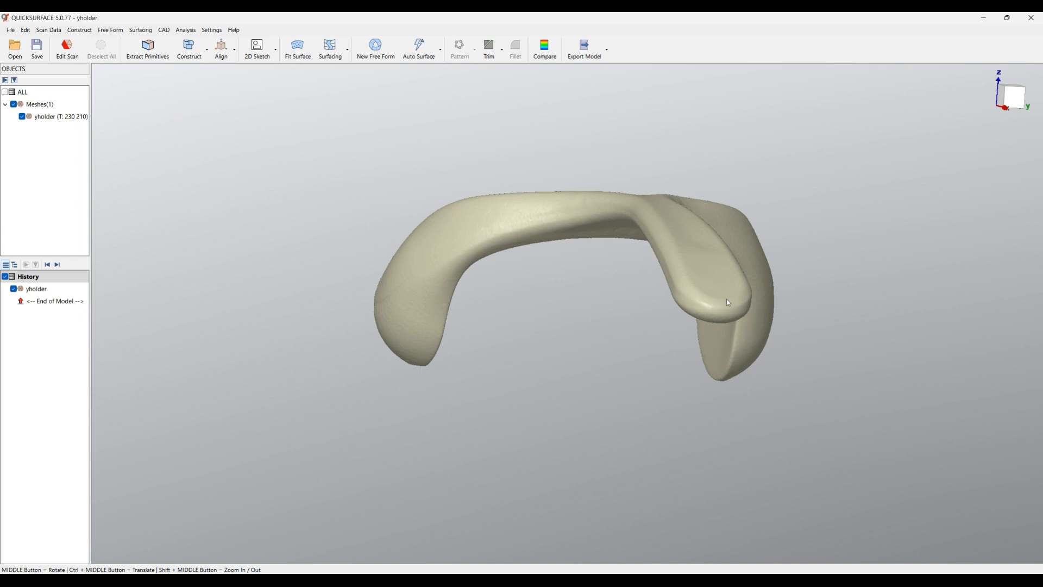
mouse_move(402, 338)
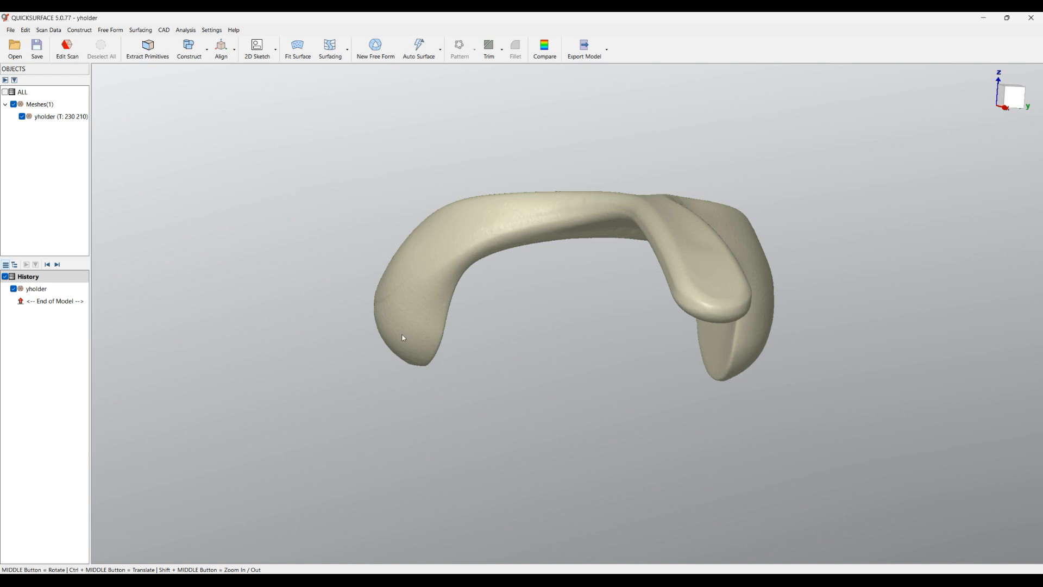
mouse_move(417, 342)
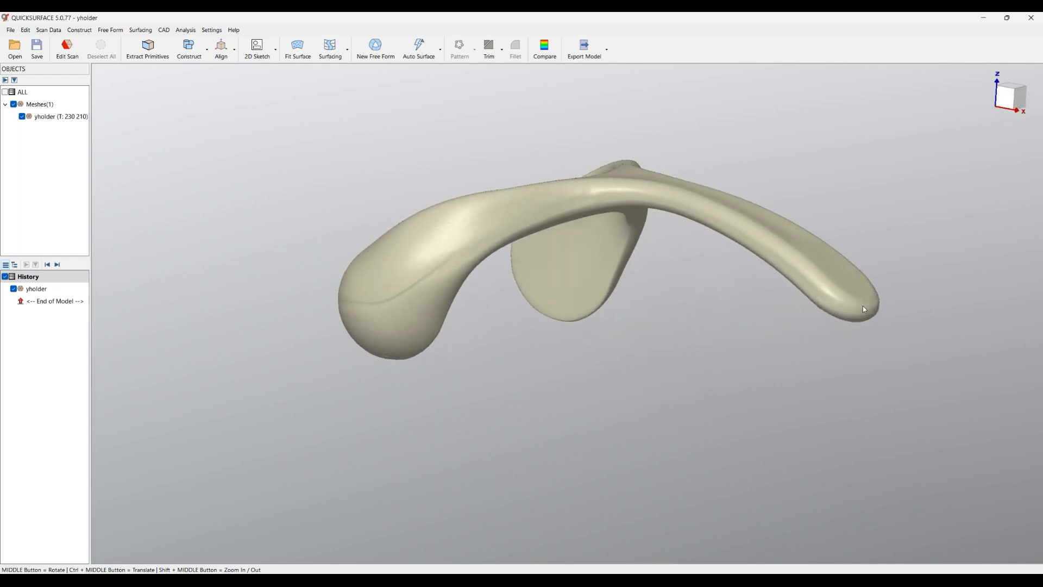
Step: Orbit the yholder mesh to inspect its side, flat tab and cupped end
left_click_drag(864, 309, 922, 219)
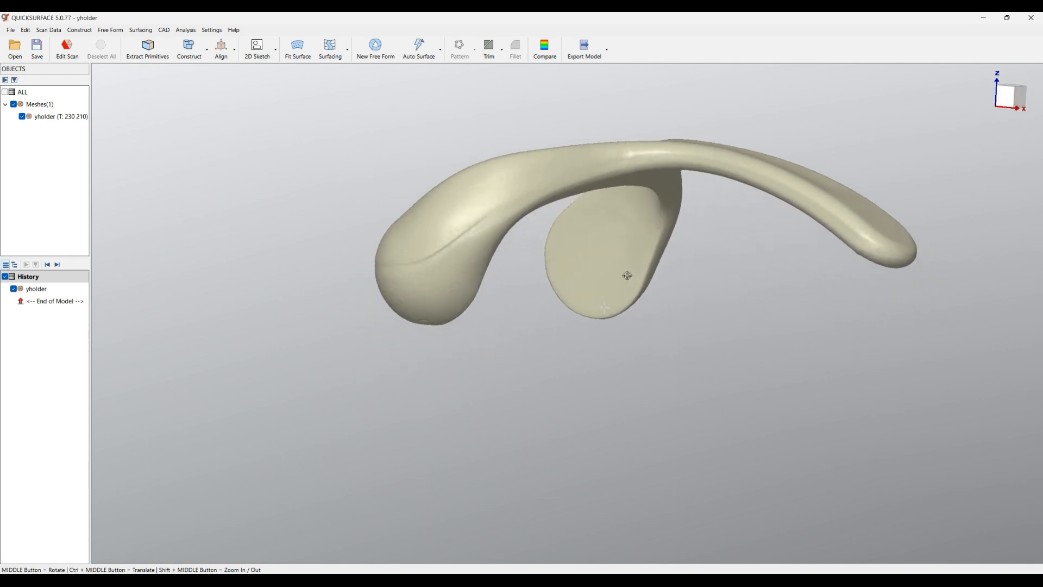
left_click_drag(626, 276, 526, 307)
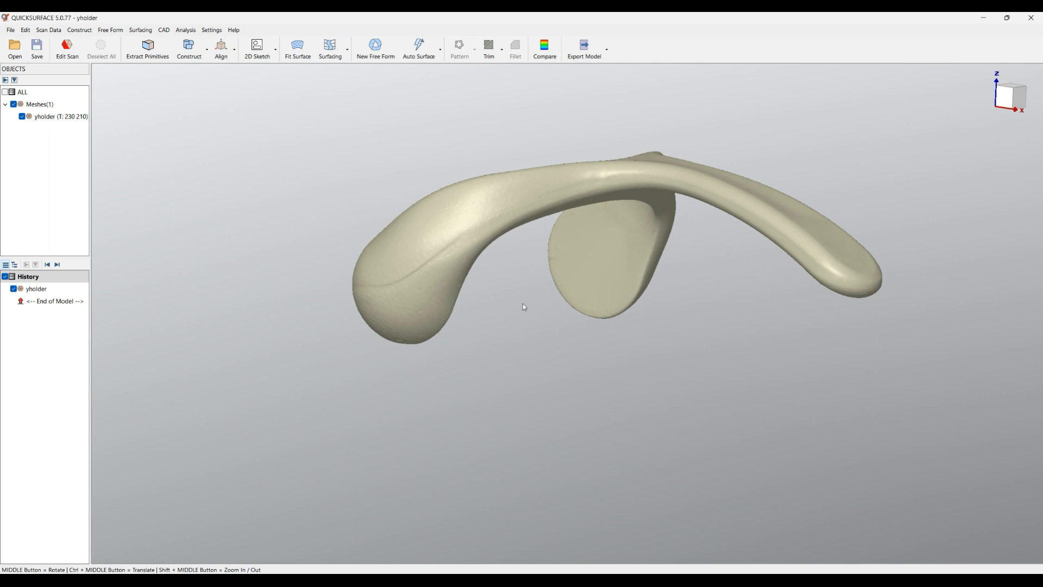
mouse_move(526, 298)
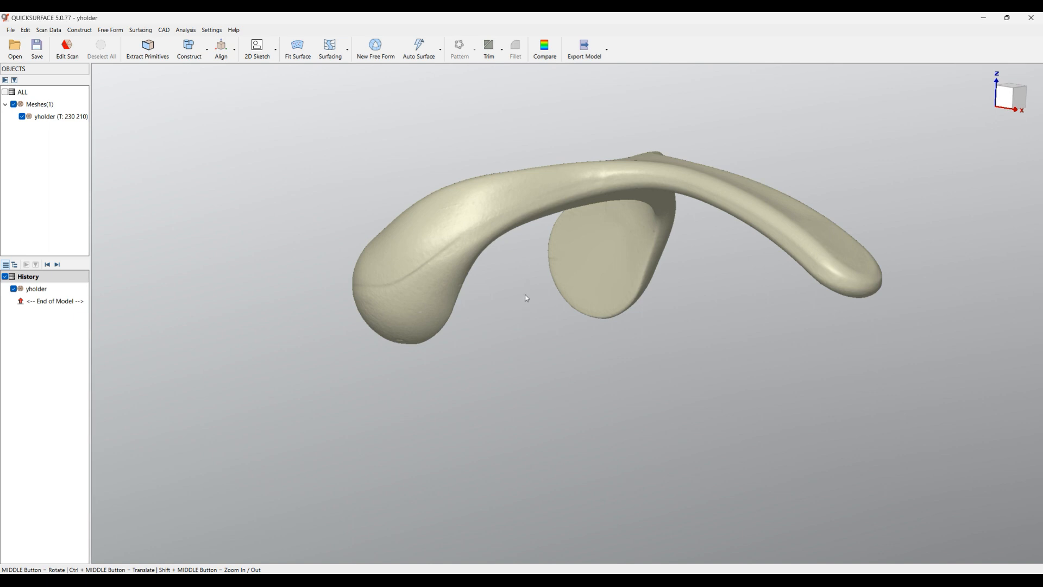
left_click_drag(526, 298, 530, 328)
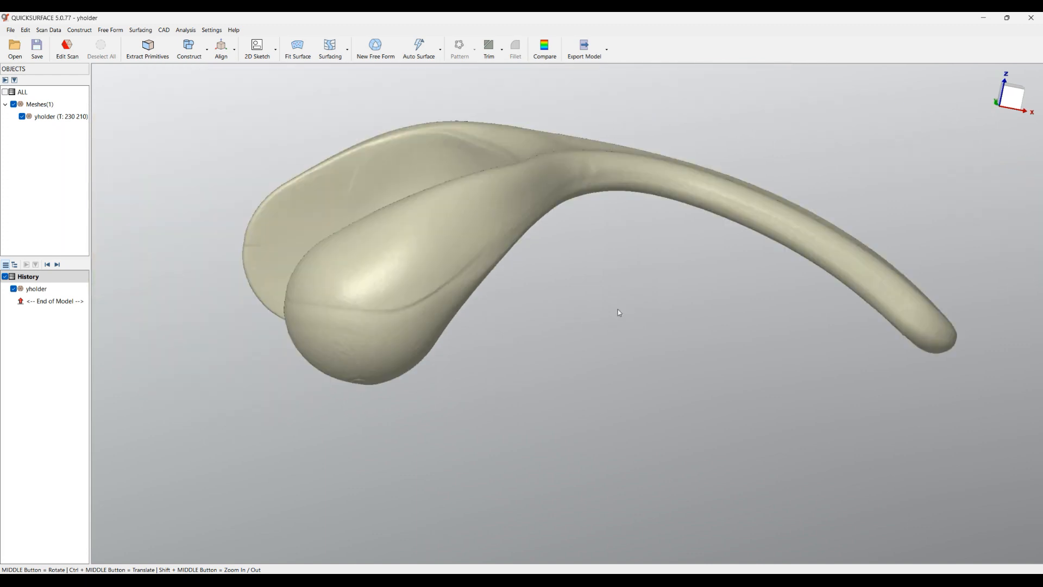
mouse_move(612, 311)
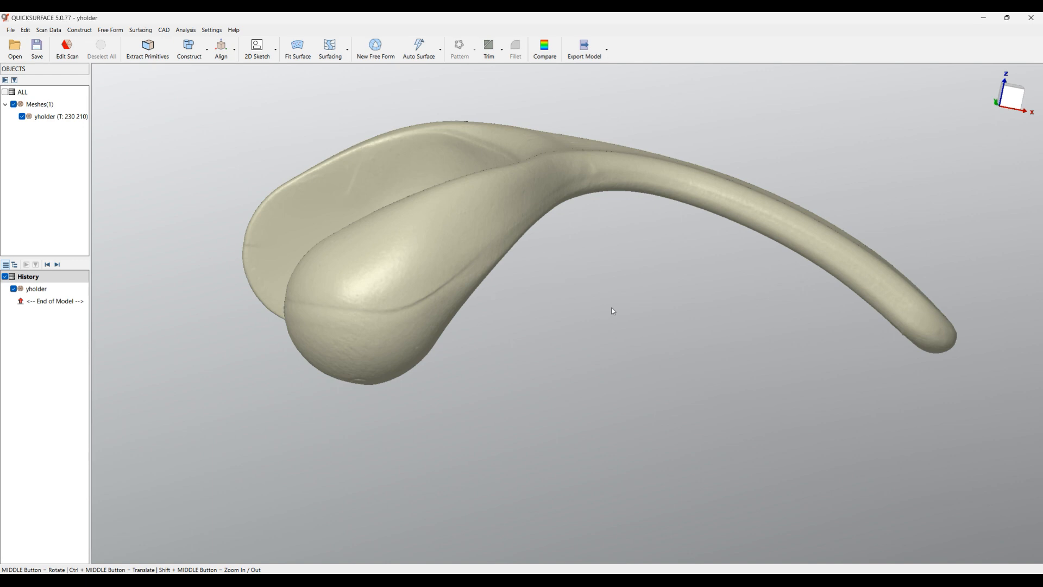
mouse_move(597, 316)
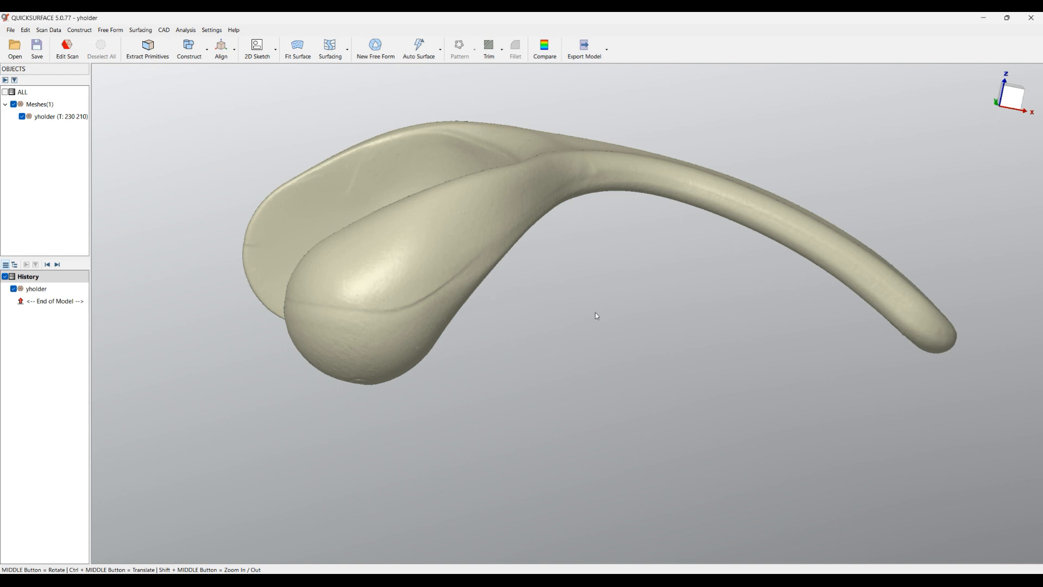
Step: In Options > Navigation, turn on 'Always pick pivot point for rotation' and confirm
left_click(211, 31)
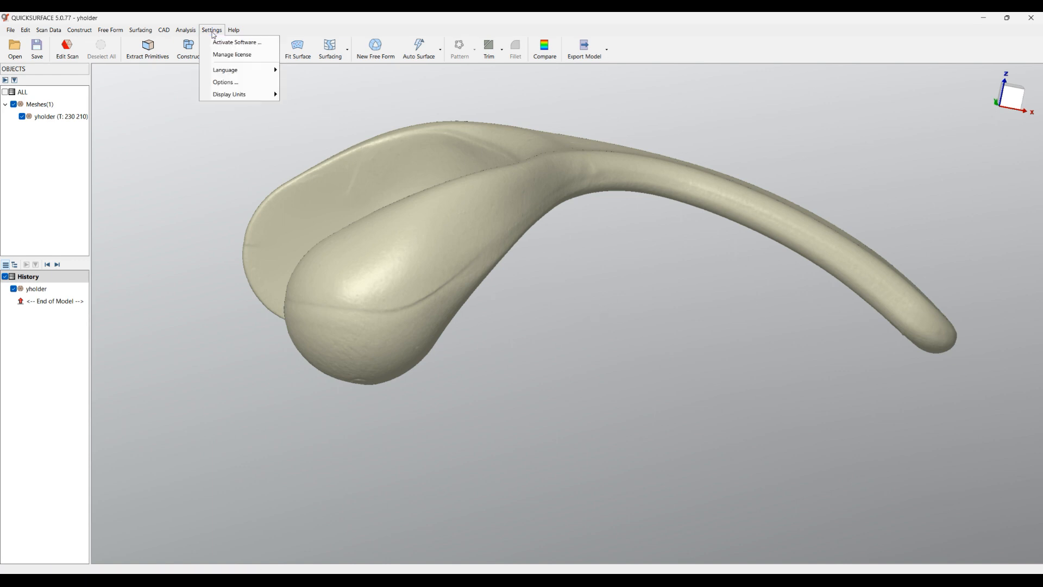
left_click(225, 81)
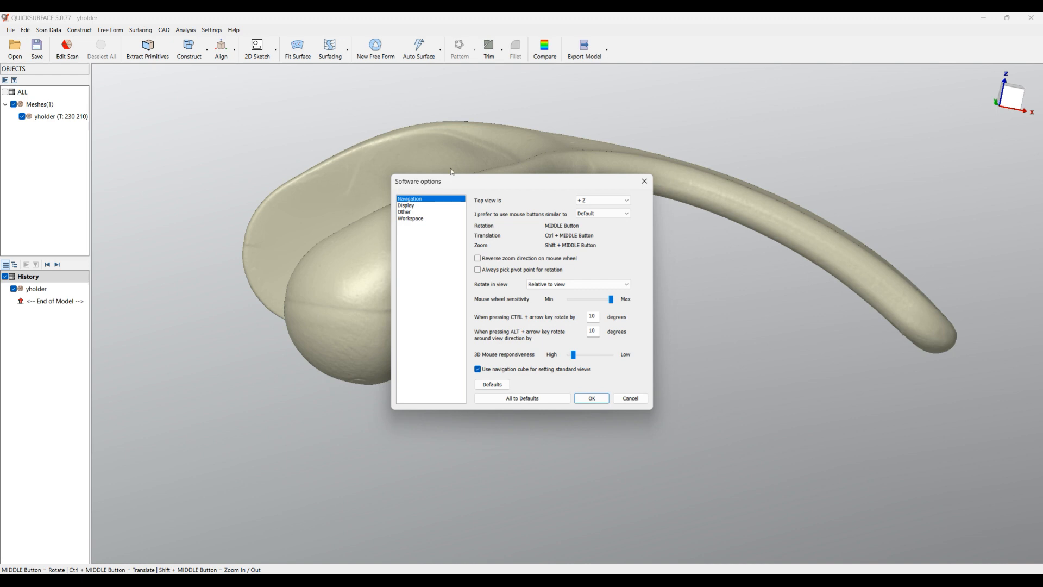
mouse_move(488, 209)
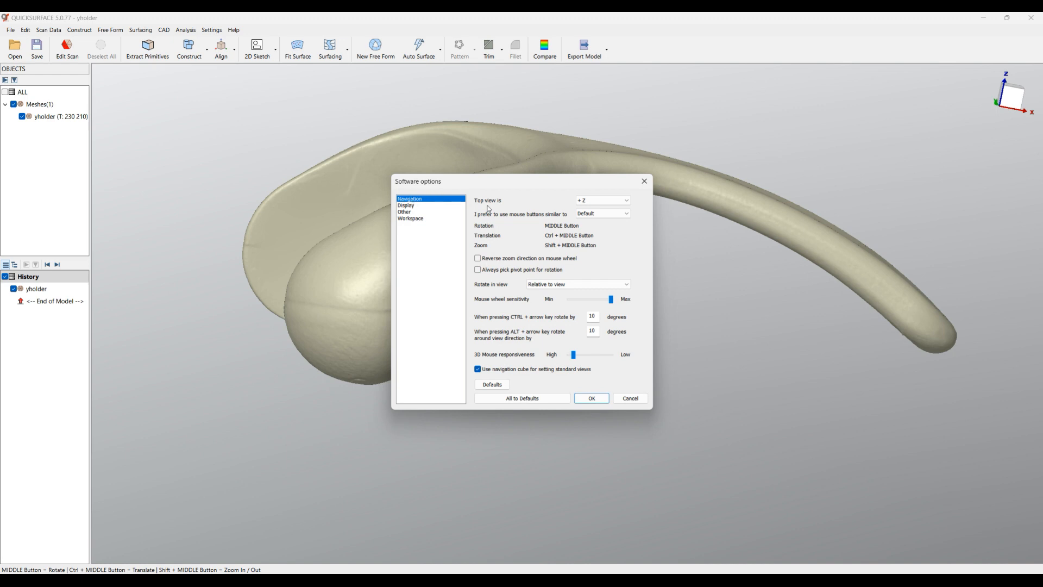
mouse_move(521, 277)
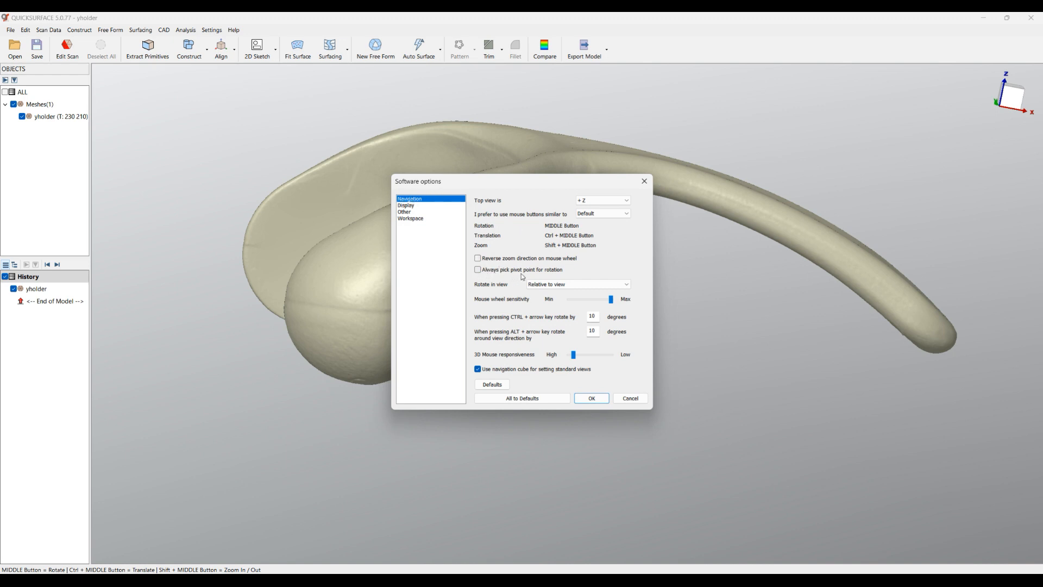
left_click(478, 270)
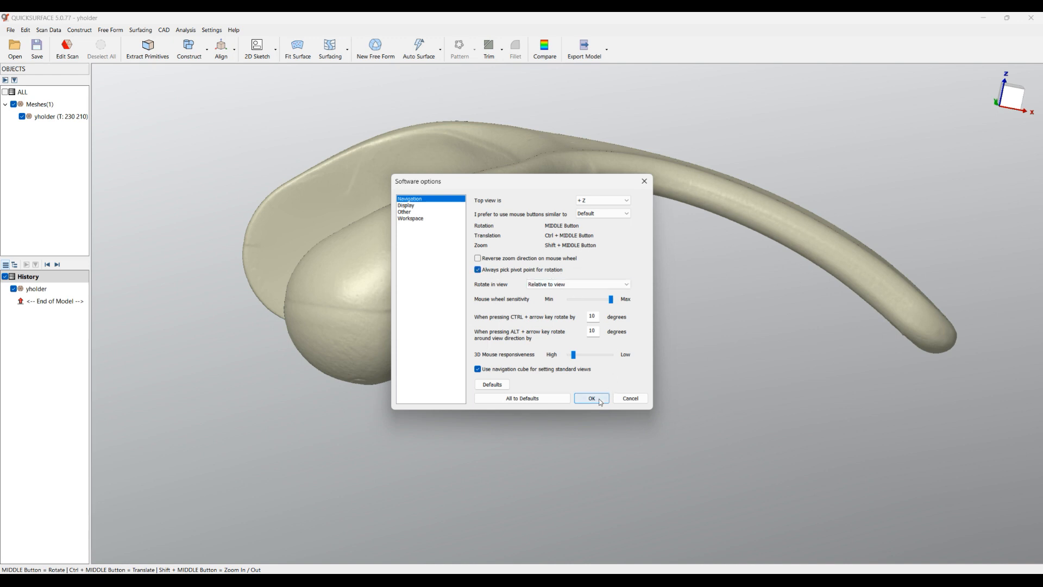
left_click(591, 398)
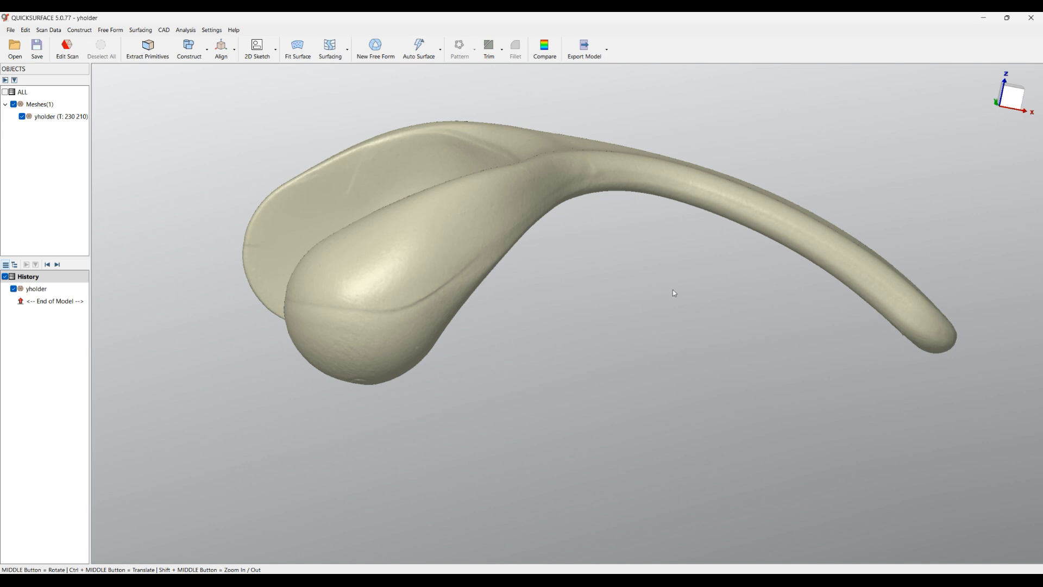
mouse_move(676, 297)
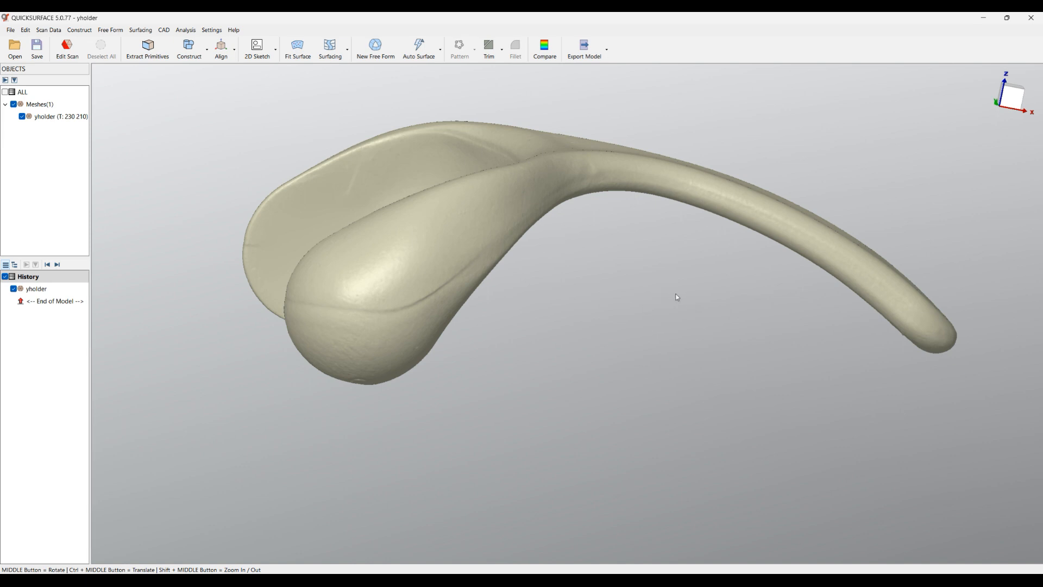
mouse_move(637, 292)
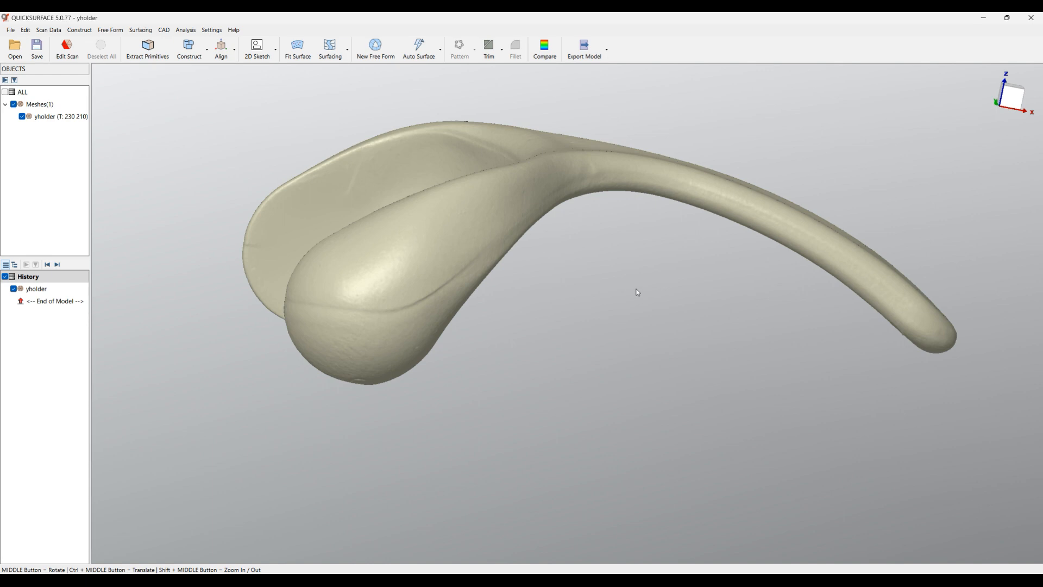
mouse_move(655, 233)
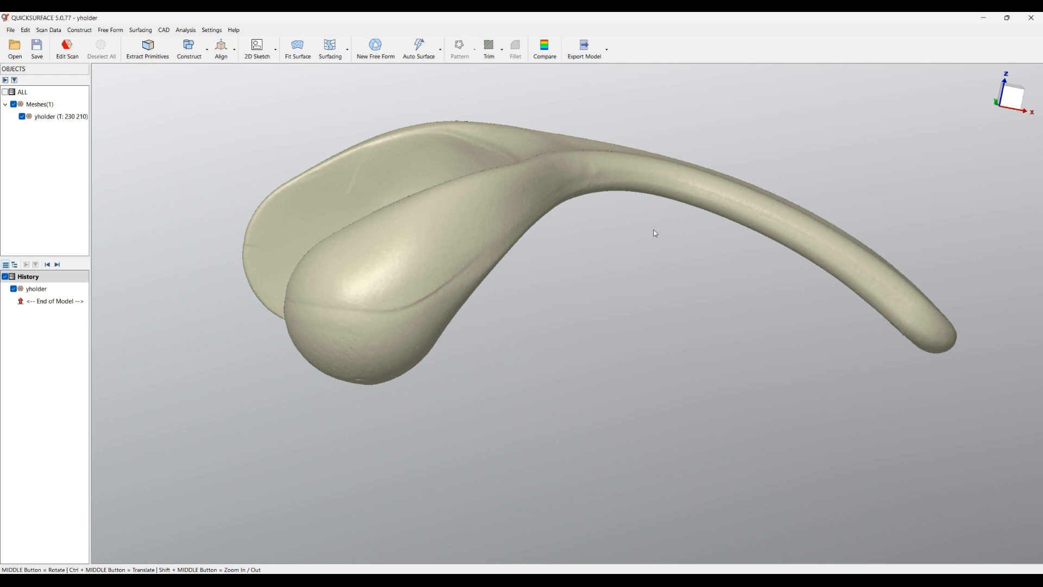
mouse_move(606, 234)
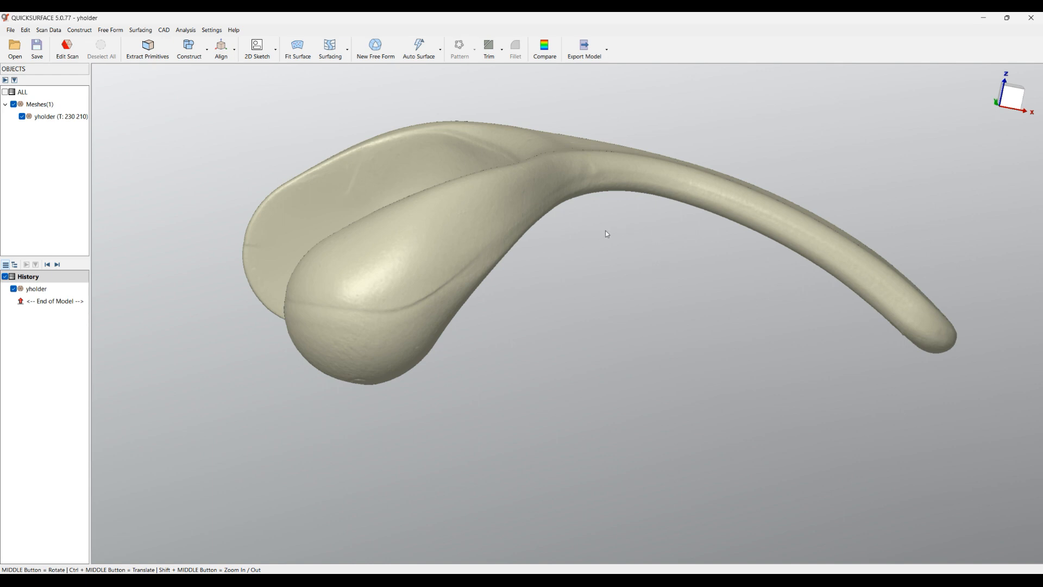
mouse_move(611, 238)
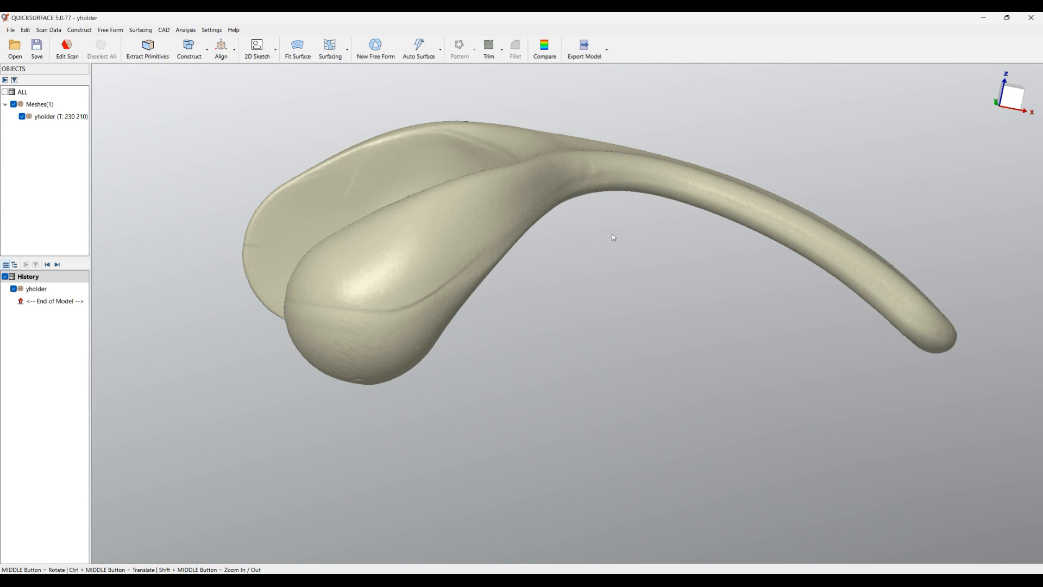
Step: Orbit the holder about picked surface points from several sides, closing on the long arm tip
left_click_drag(612, 238, 474, 183)
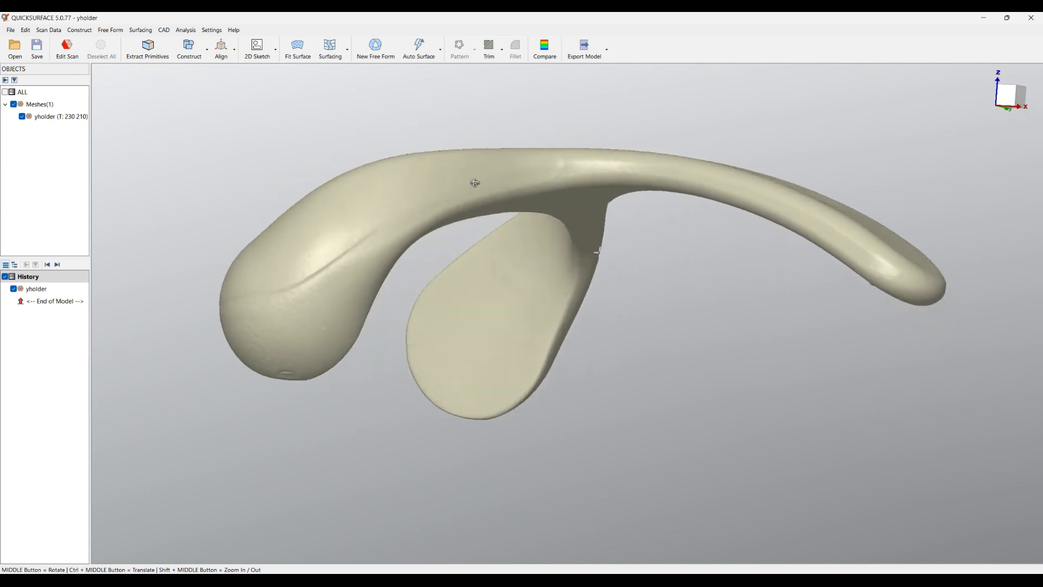
left_click_drag(475, 183, 531, 315)
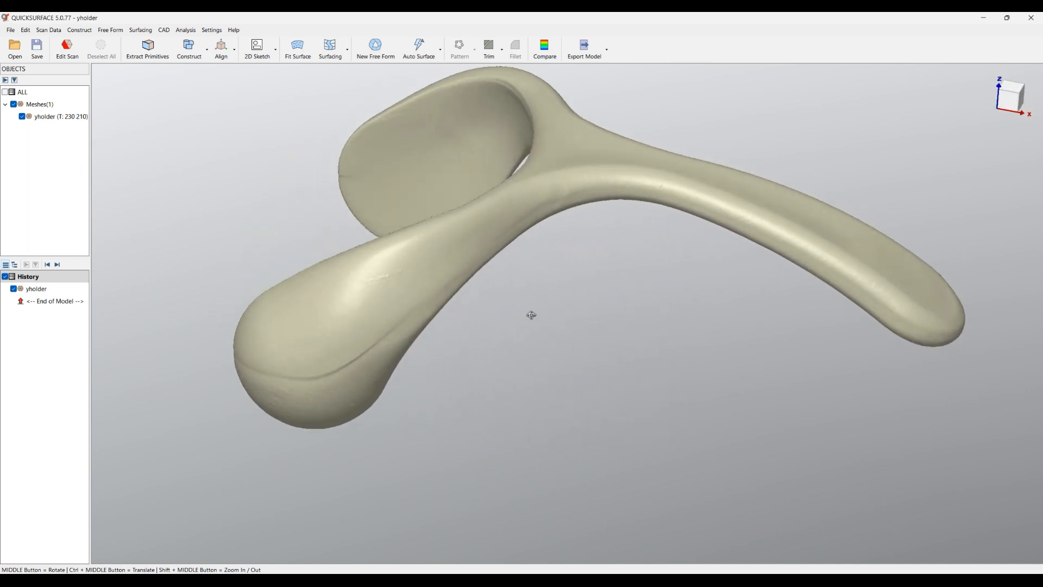
left_click_drag(532, 315, 499, 267)
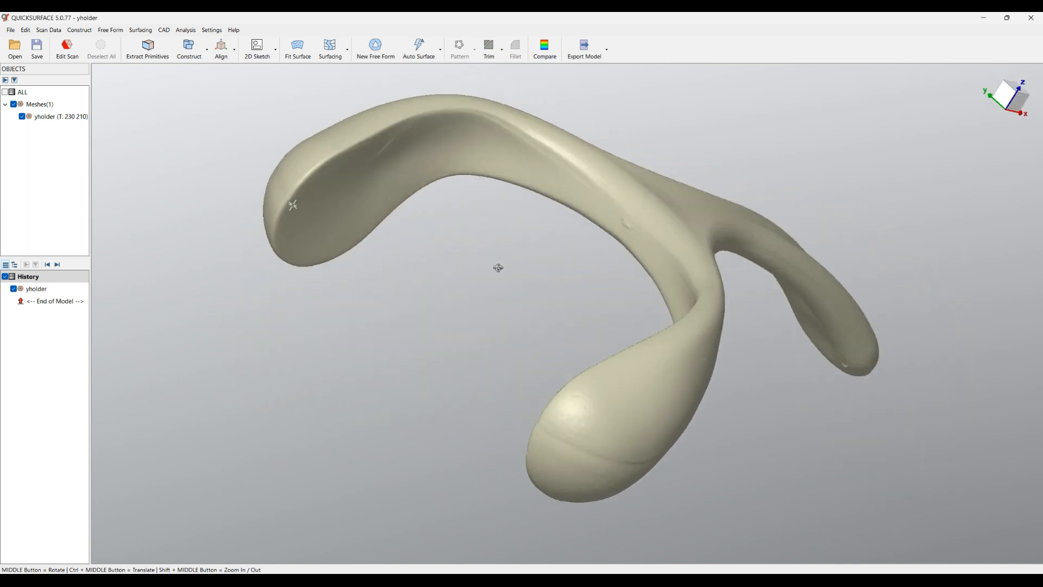
left_click_drag(498, 267, 505, 389)
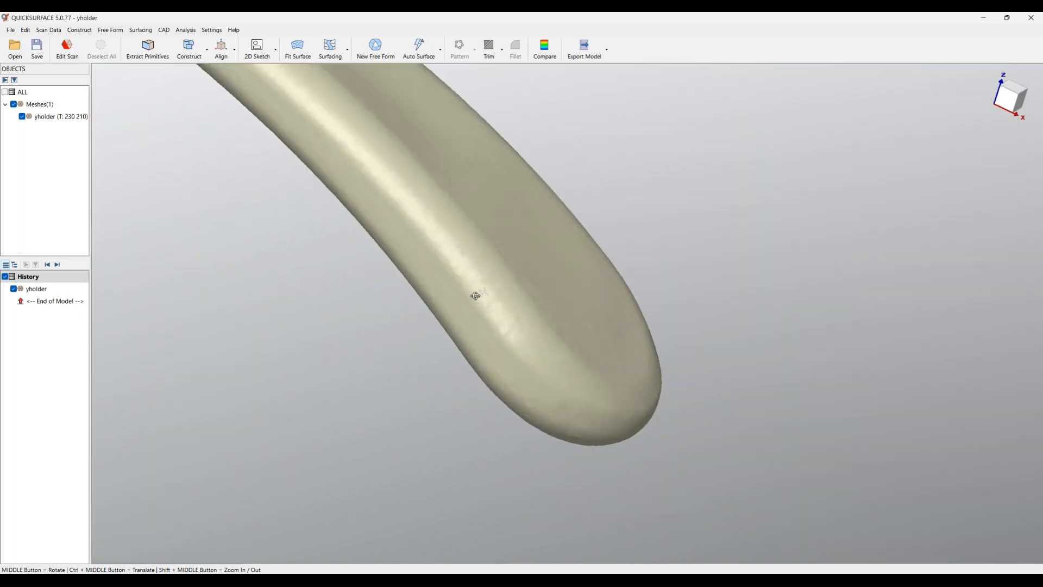
left_click_drag(475, 295, 242, 191)
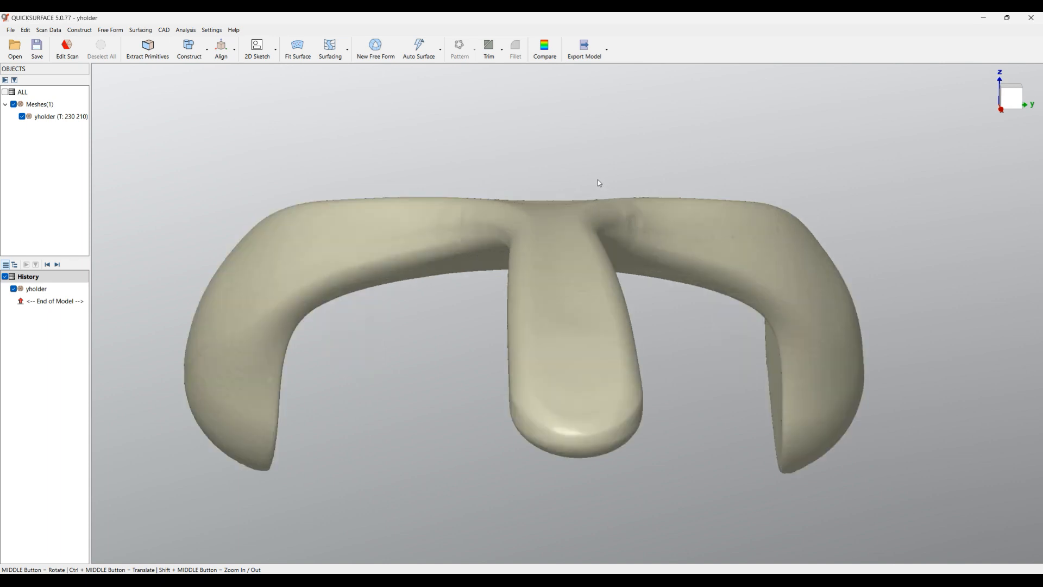
mouse_move(556, 338)
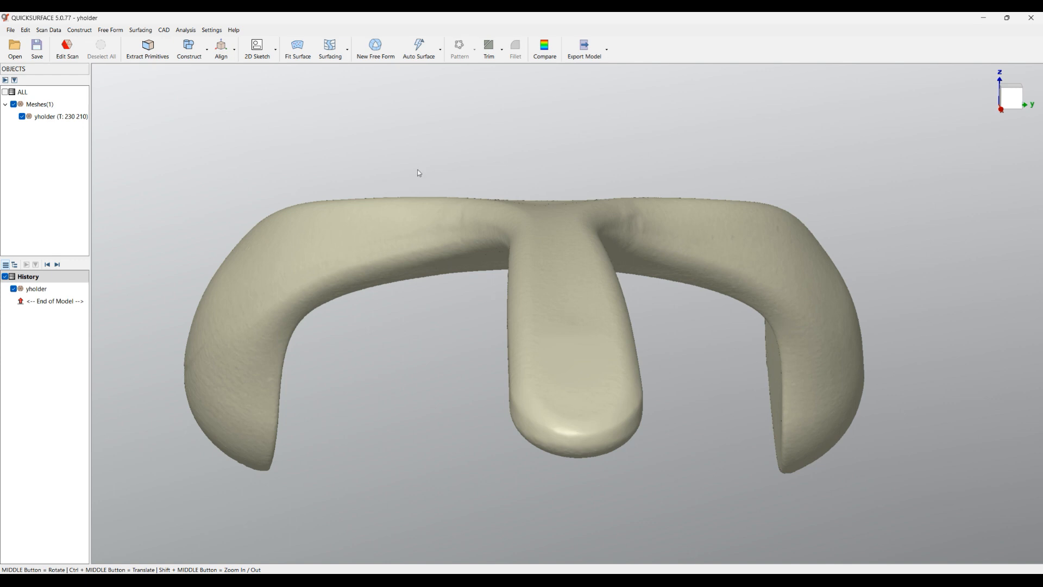
mouse_move(631, 178)
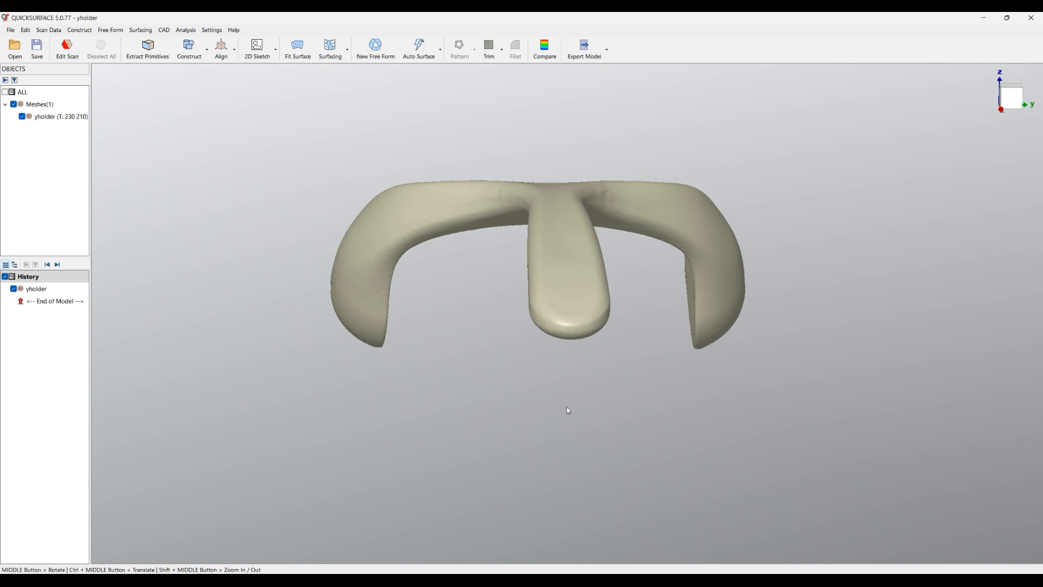
mouse_move(643, 340)
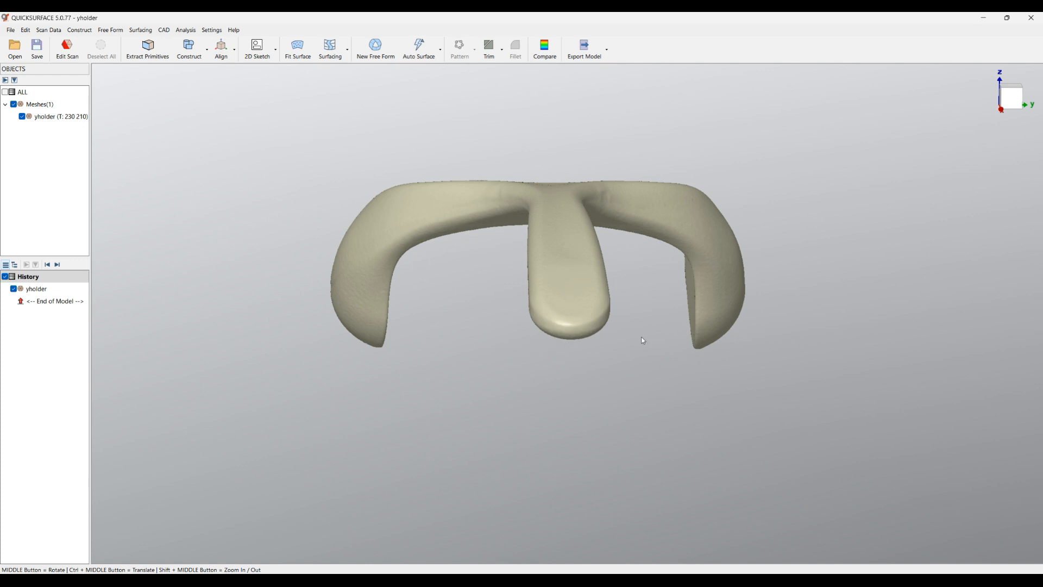
mouse_move(939, 351)
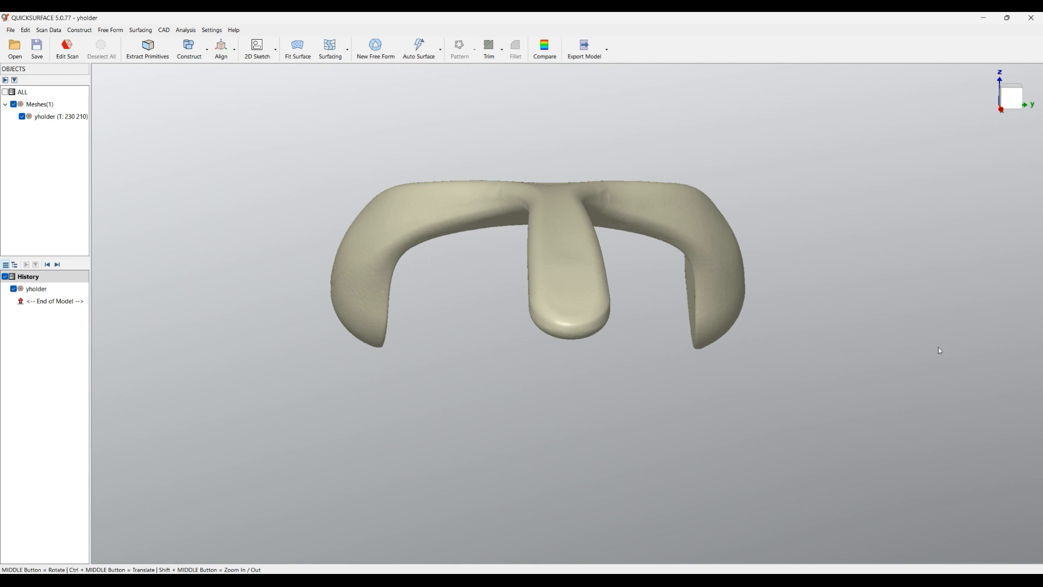
mouse_move(540, 345)
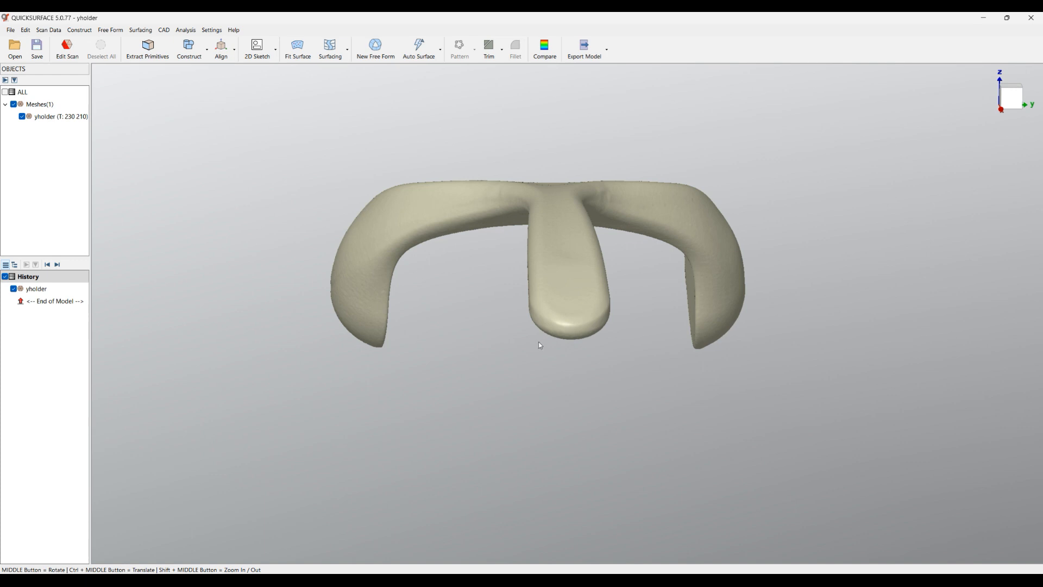
mouse_move(529, 140)
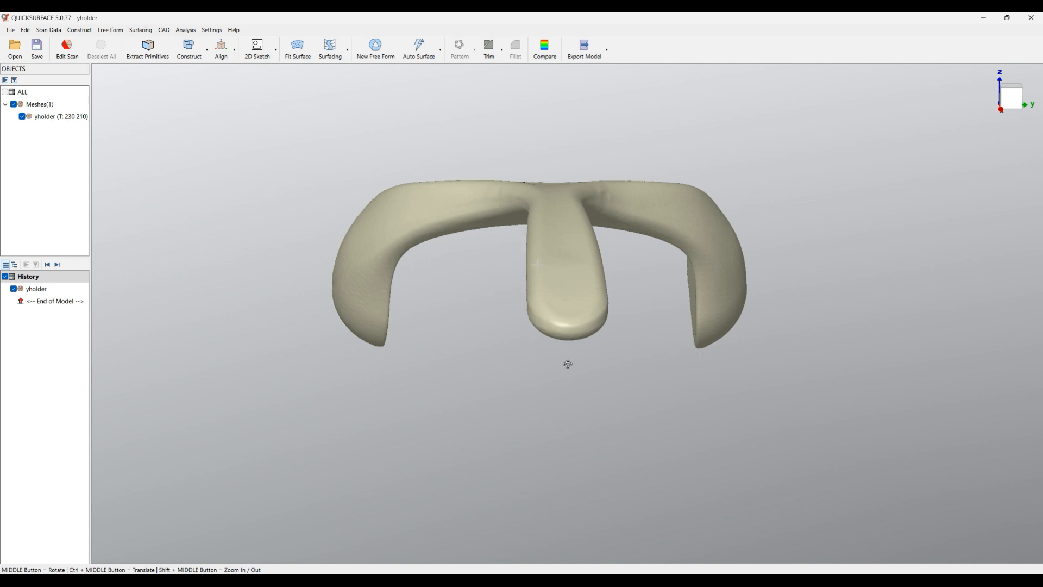
left_click_drag(567, 364, 766, 349)
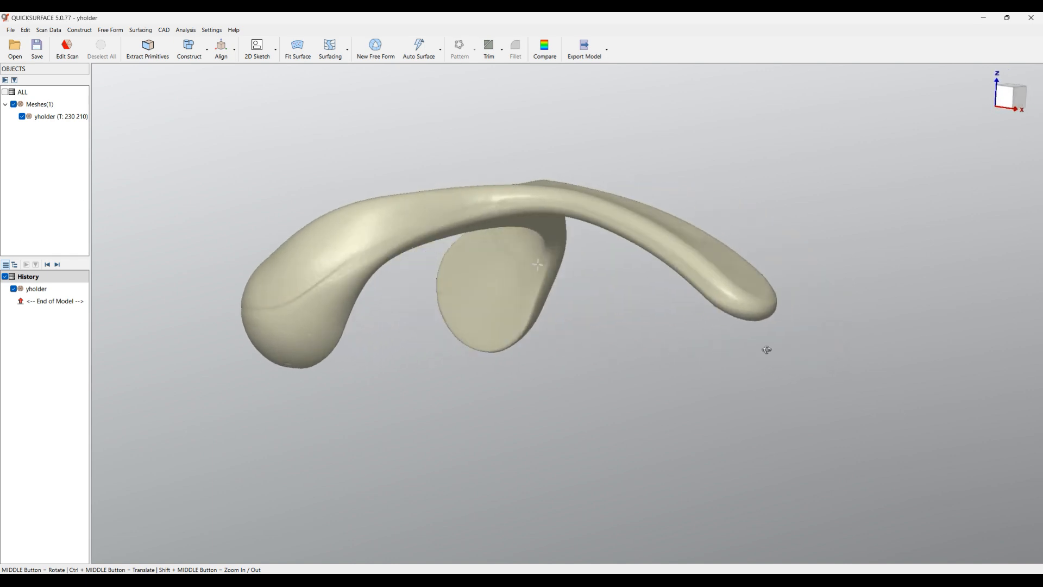
left_click_drag(766, 348, 654, 355)
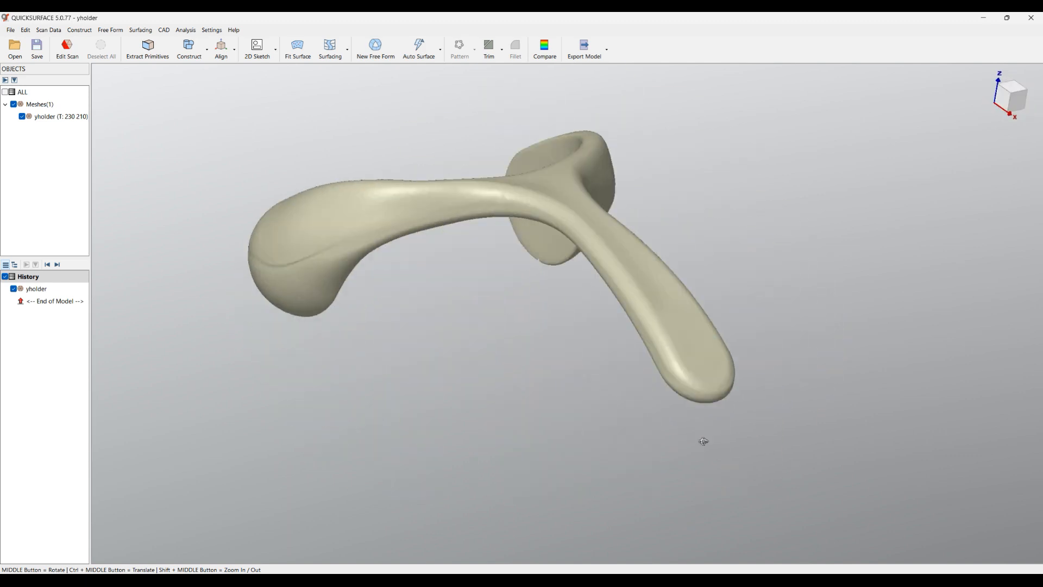
left_click_drag(703, 442, 800, 184)
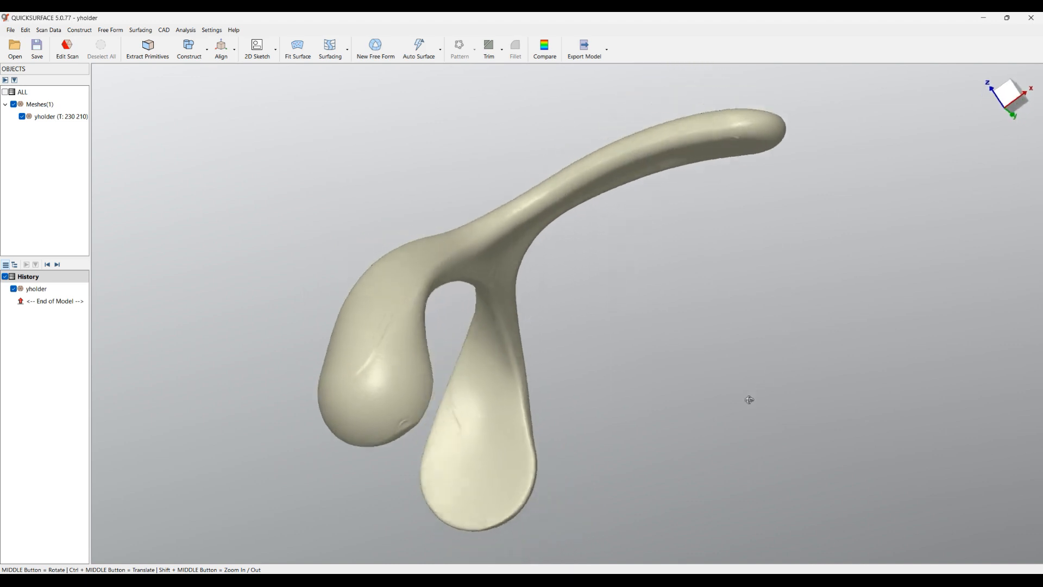
left_click_drag(749, 400, 528, 354)
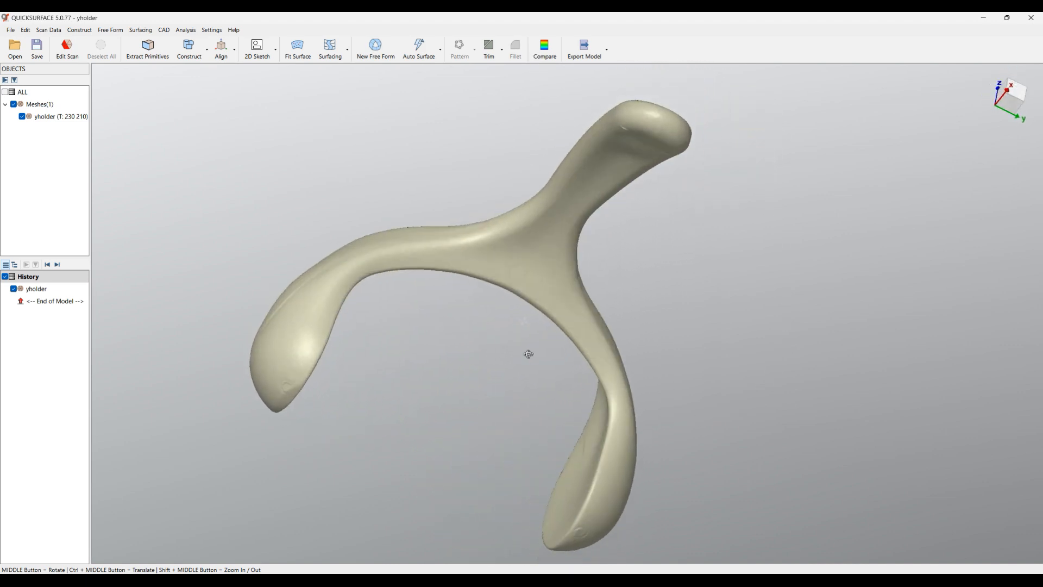
left_click_drag(528, 353, 879, 378)
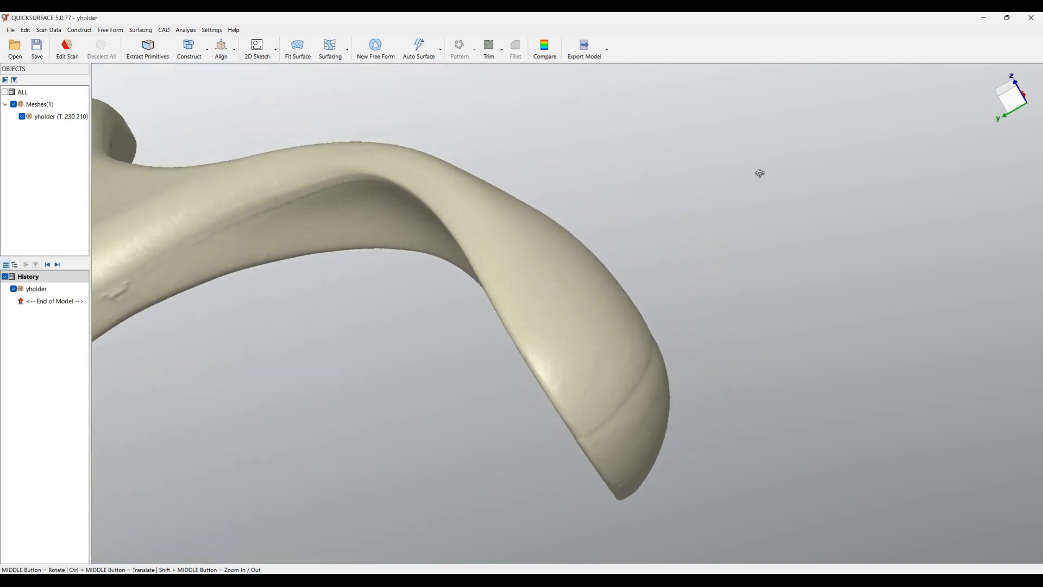
left_click_drag(760, 173, 699, 409)
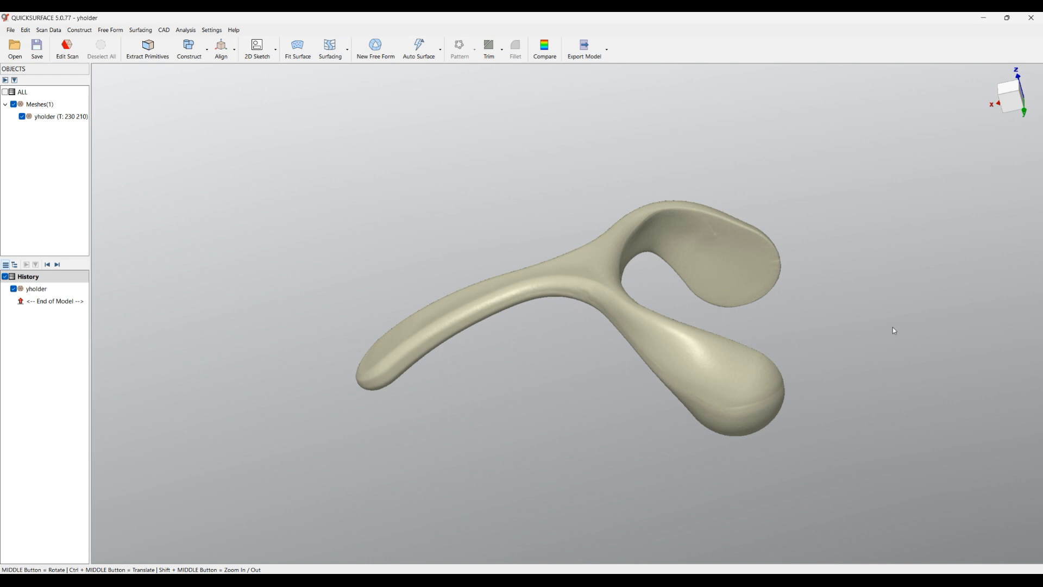
Step: Show the Coordinate System grid and axes from the navigation-cube list, then orbit over it
left_click(1006, 96)
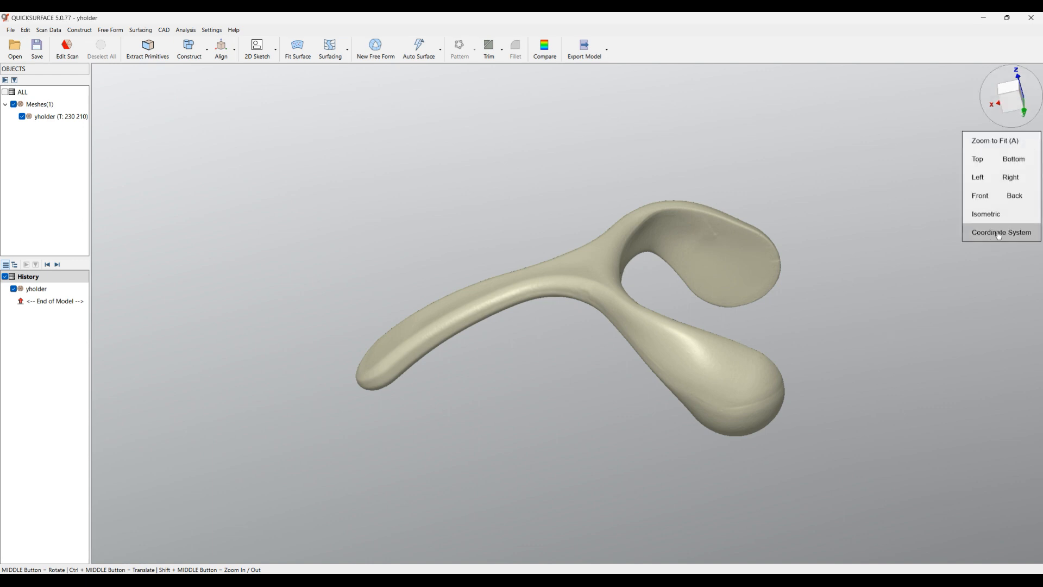
left_click(1001, 231)
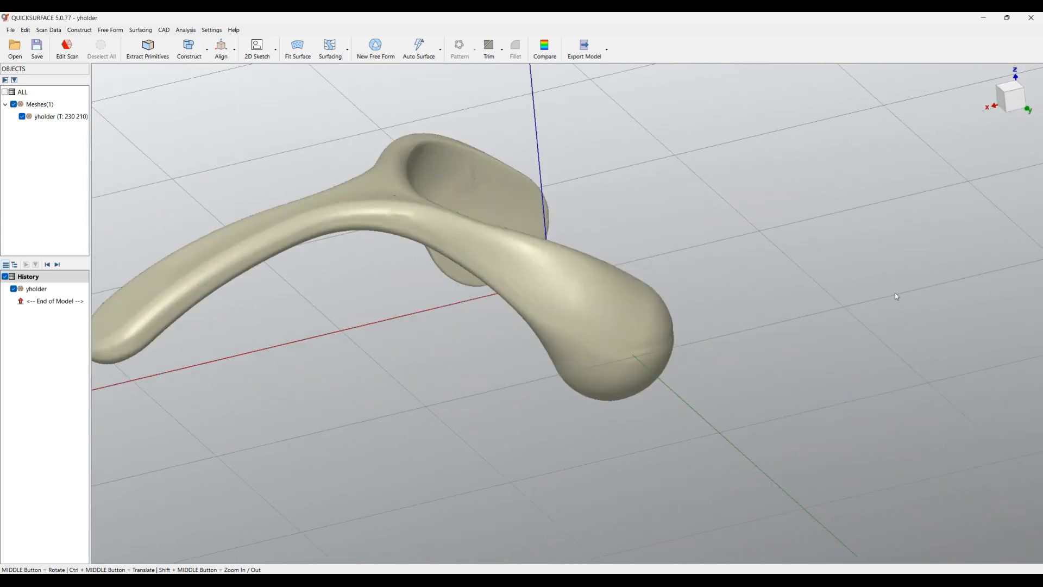
mouse_move(611, 366)
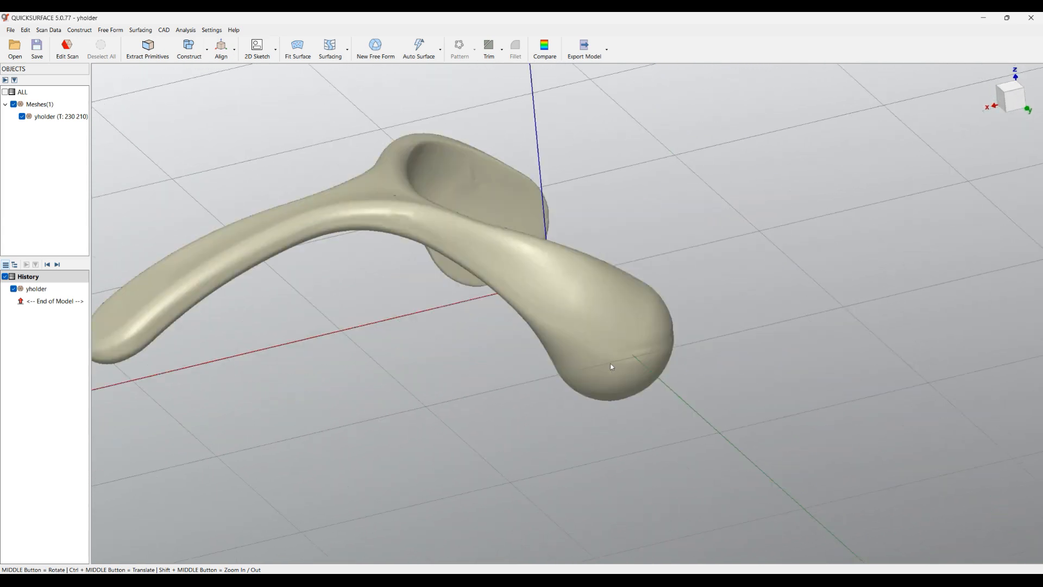
left_click_drag(611, 366, 583, 332)
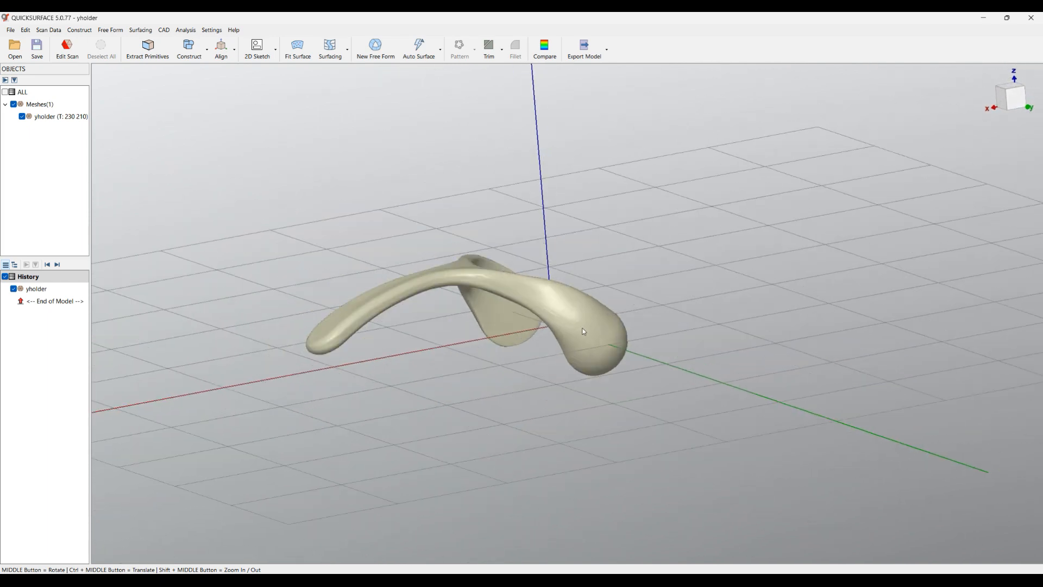
mouse_move(680, 401)
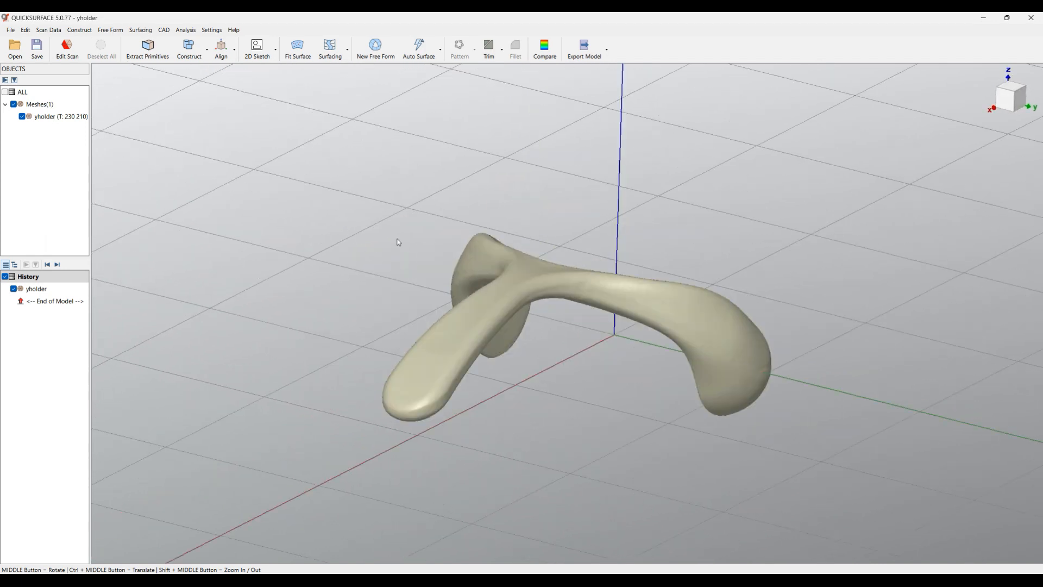
mouse_move(657, 401)
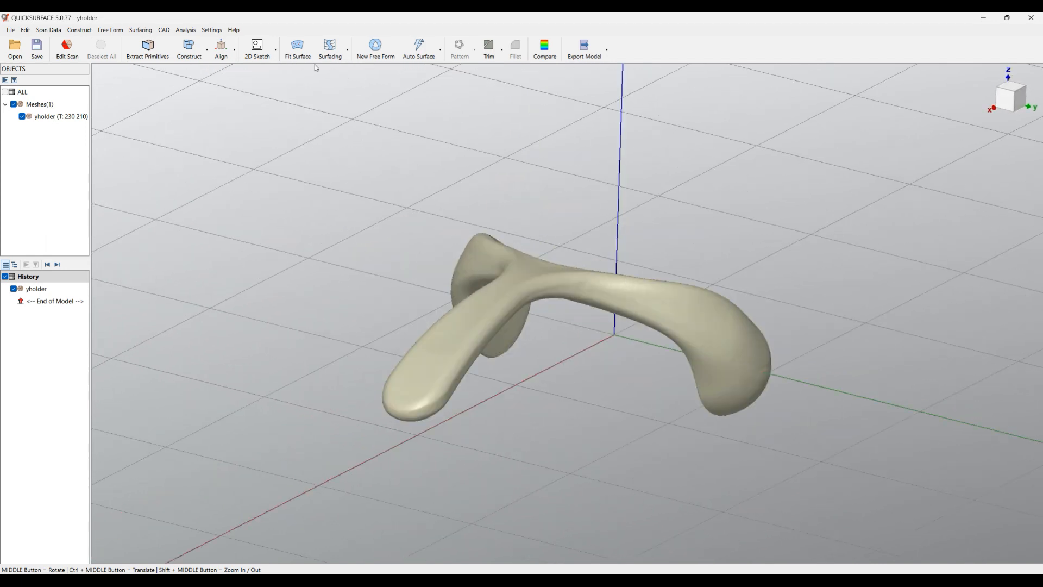
Step: In Options, set Rotate in view to Around world Z axis and confirm
left_click(212, 31)
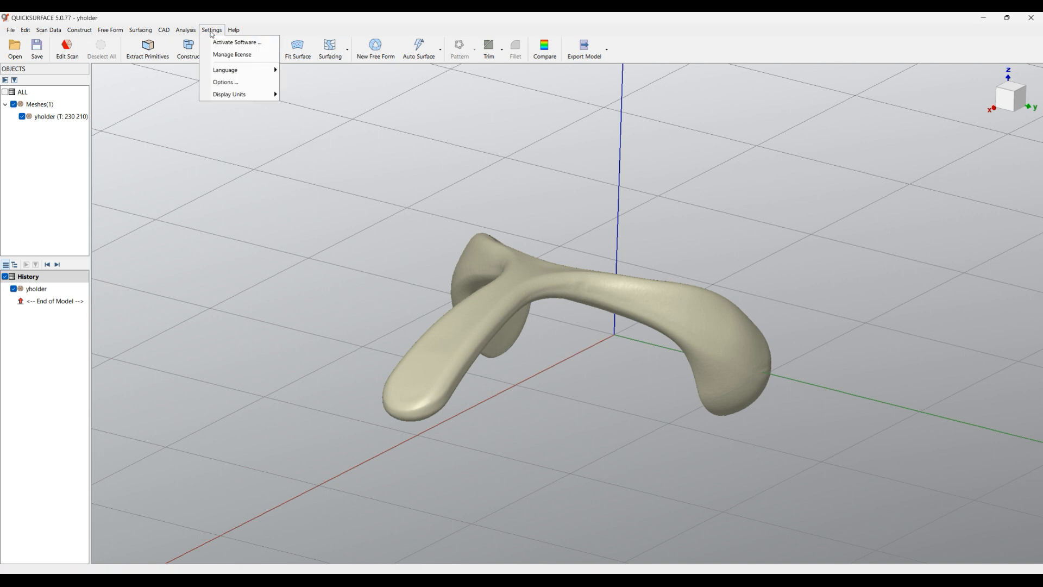
left_click(224, 82)
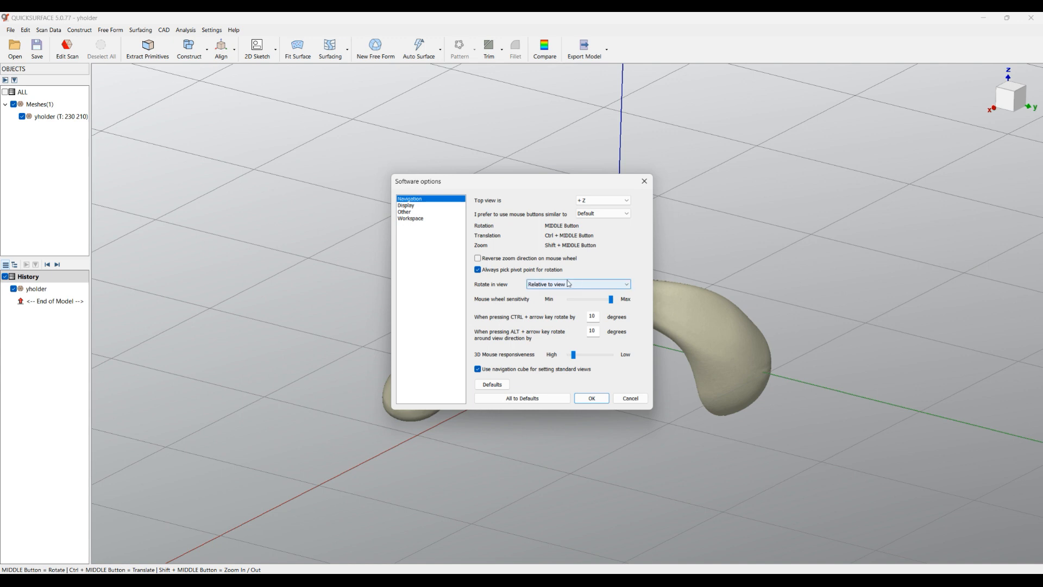
mouse_move(538, 289)
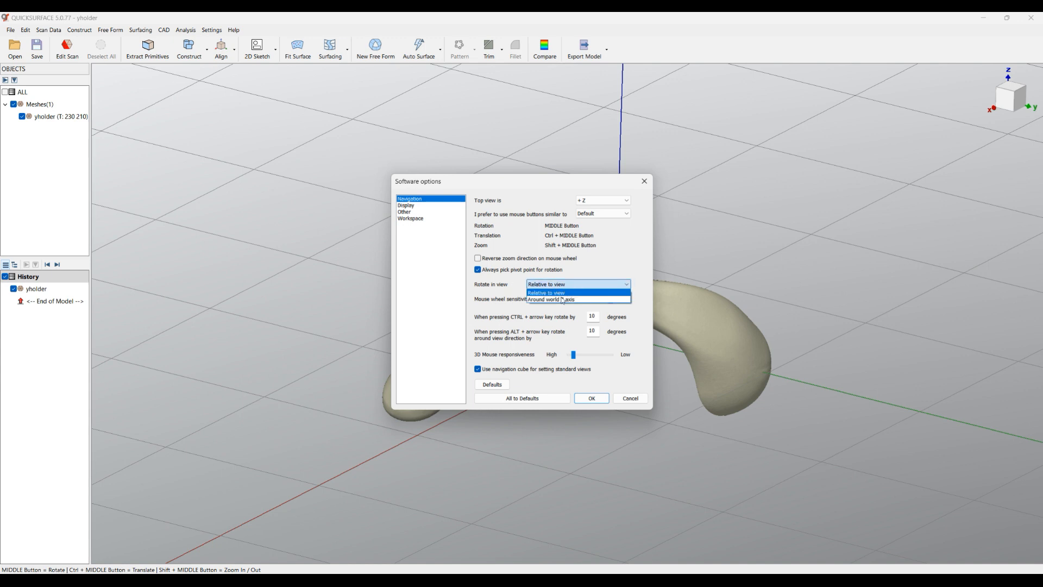
left_click(565, 299)
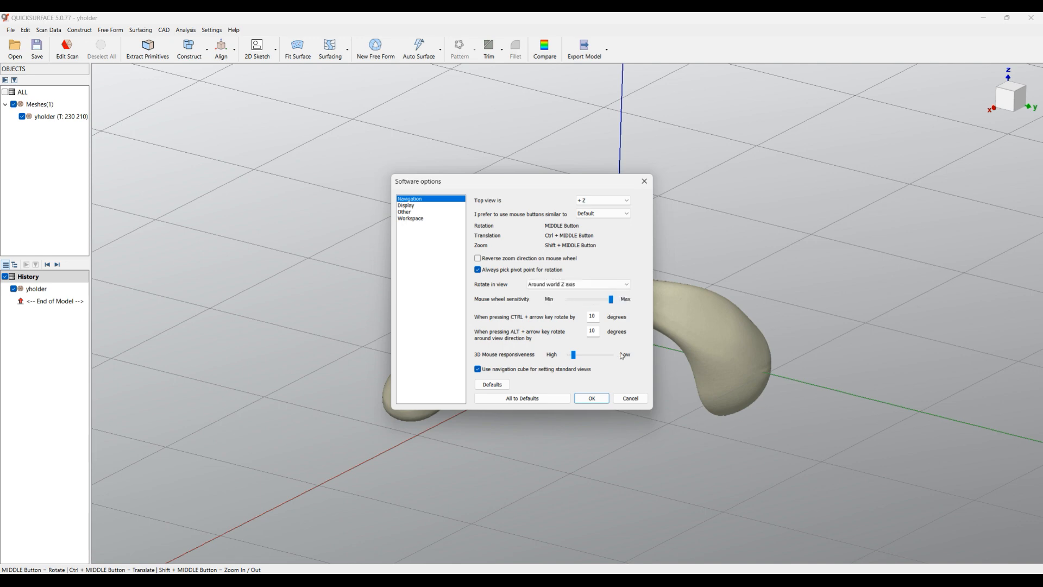
left_click(591, 398)
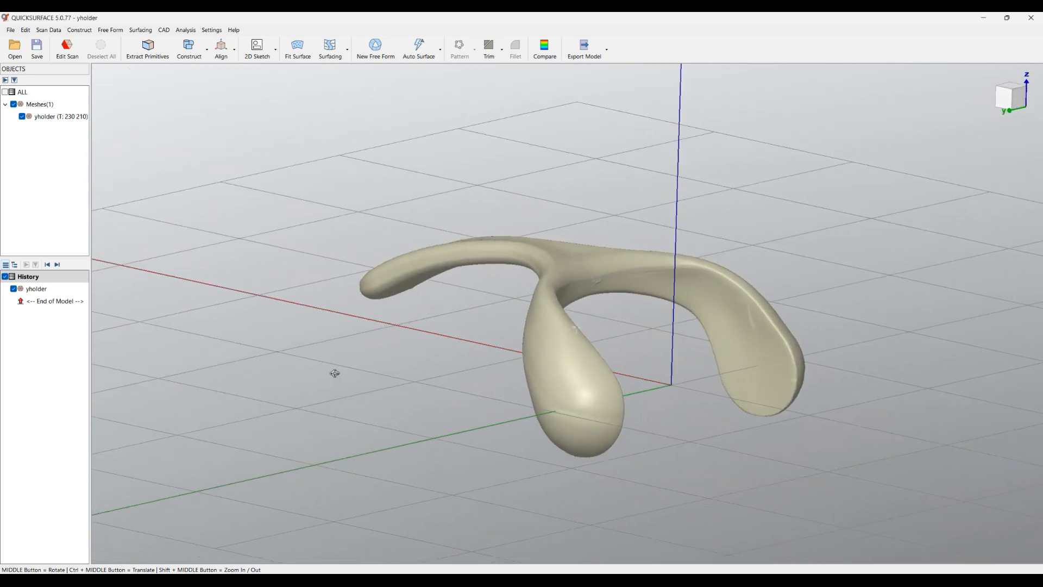
left_click_drag(336, 373, 569, 396)
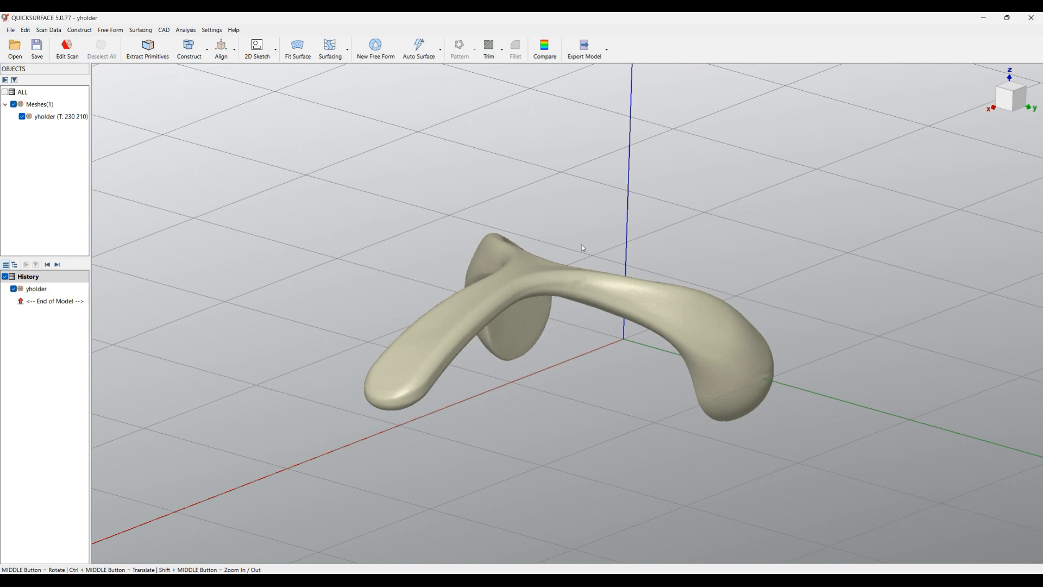
left_click_drag(583, 247, 448, 491)
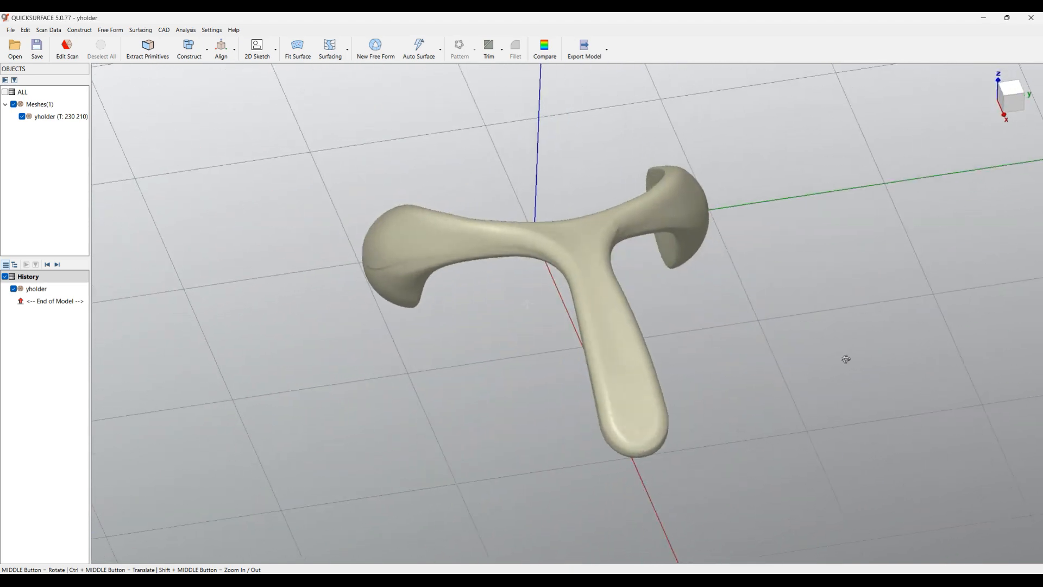
left_click_drag(846, 359, 269, 224)
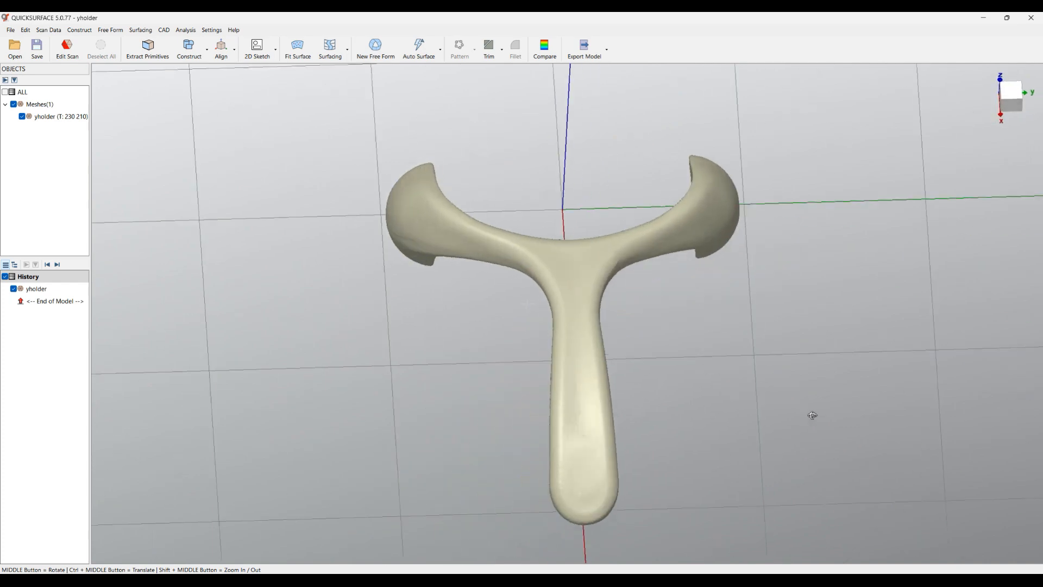
left_click_drag(812, 415, 991, 381)
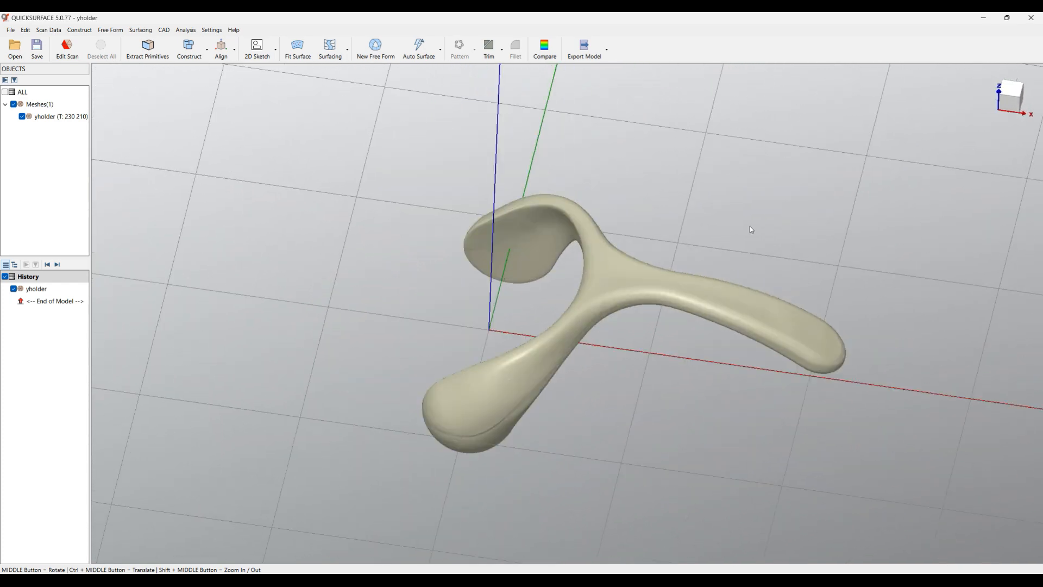
Step: In Options, set Rotate in view to Relative to view and untick pivot-point picking
left_click(212, 31)
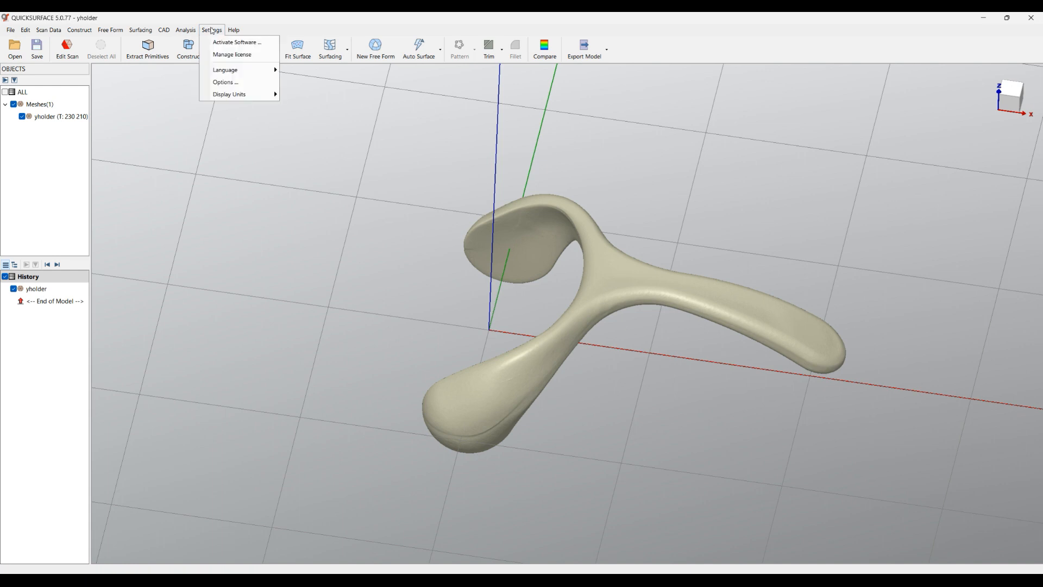
left_click(223, 82)
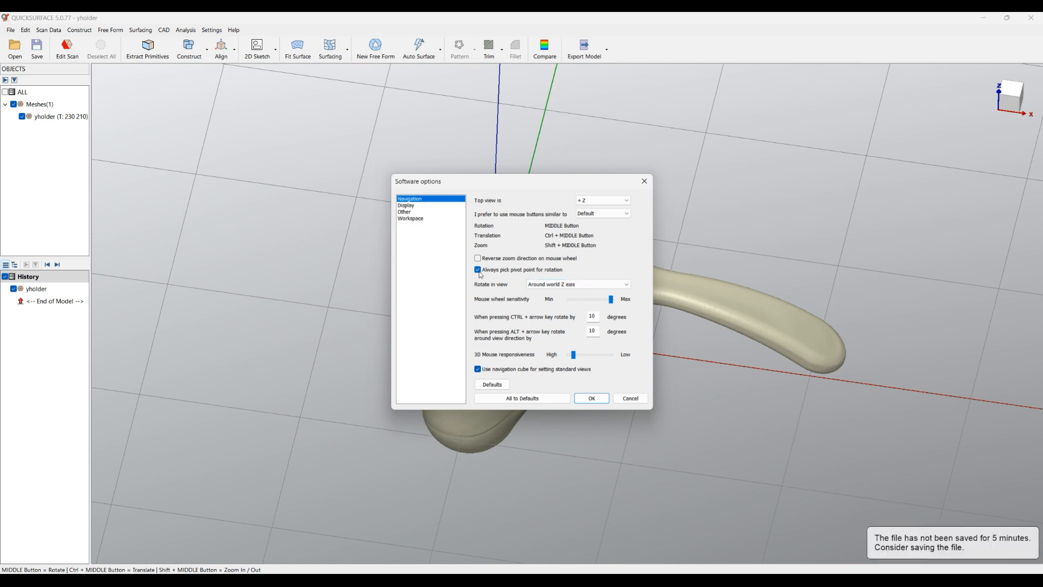
mouse_move(805, 339)
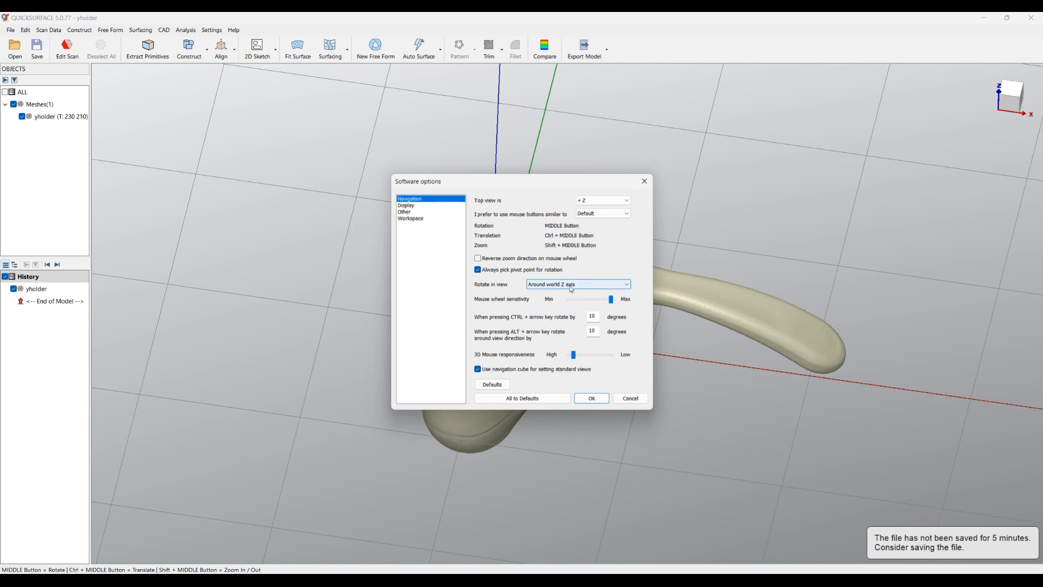
left_click(577, 284)
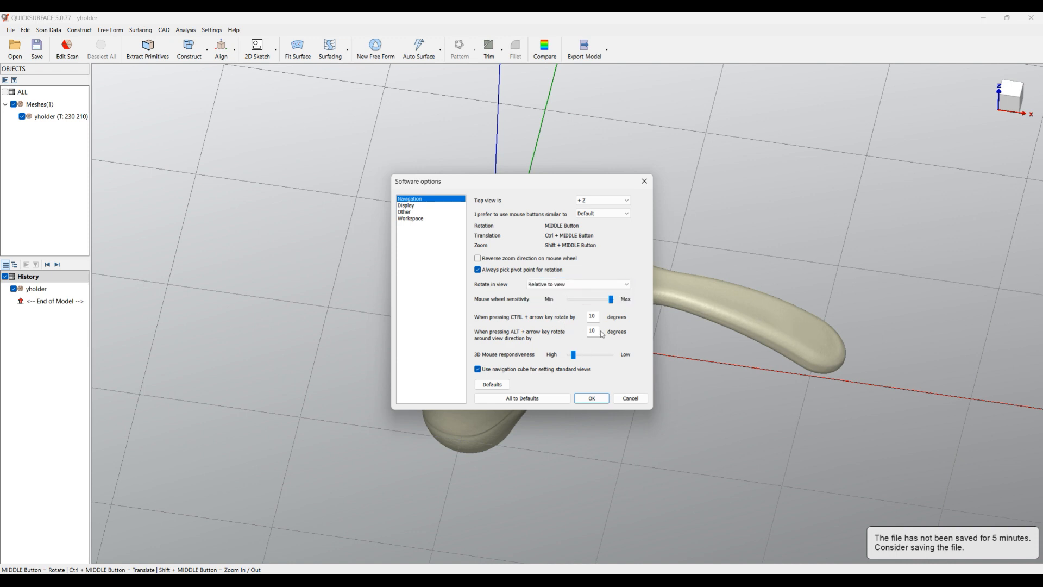
left_click(576, 283)
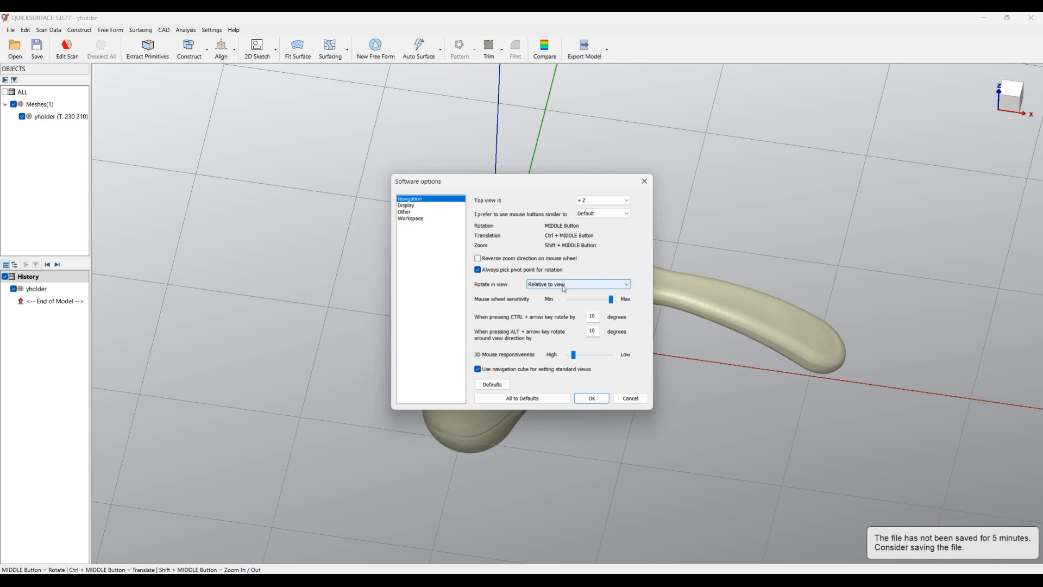
left_click(478, 269)
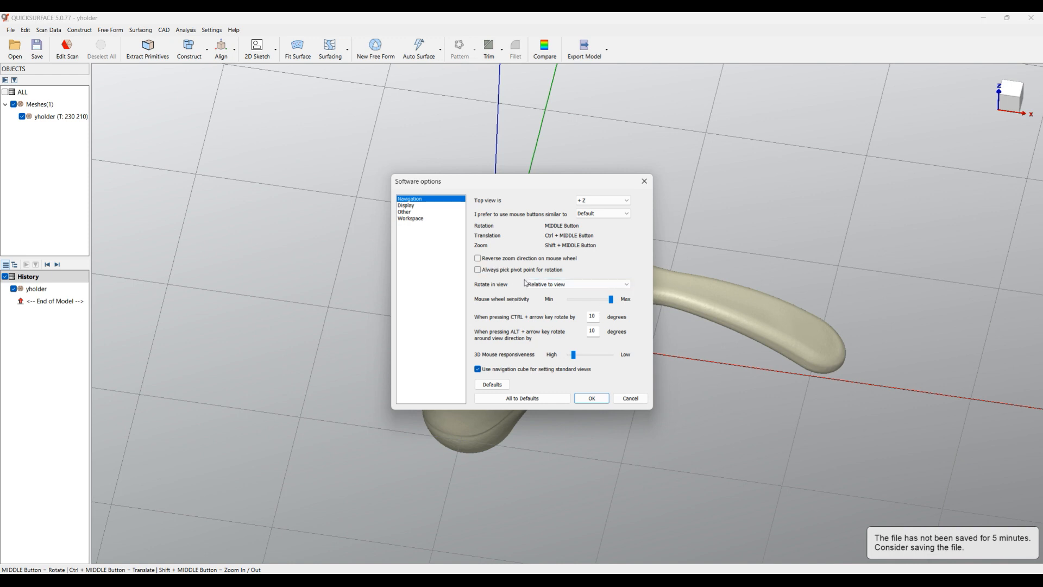
mouse_move(528, 279)
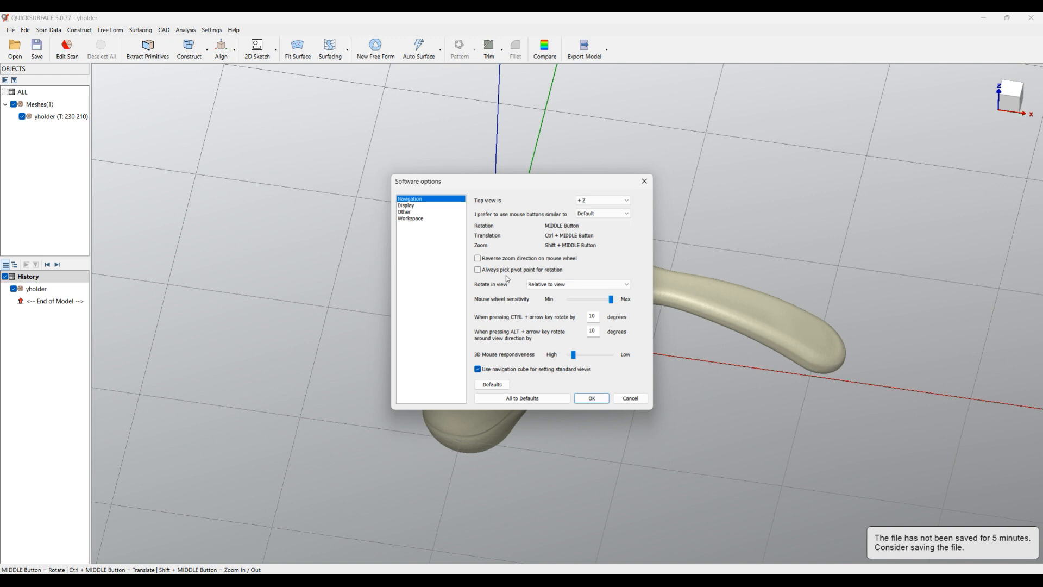